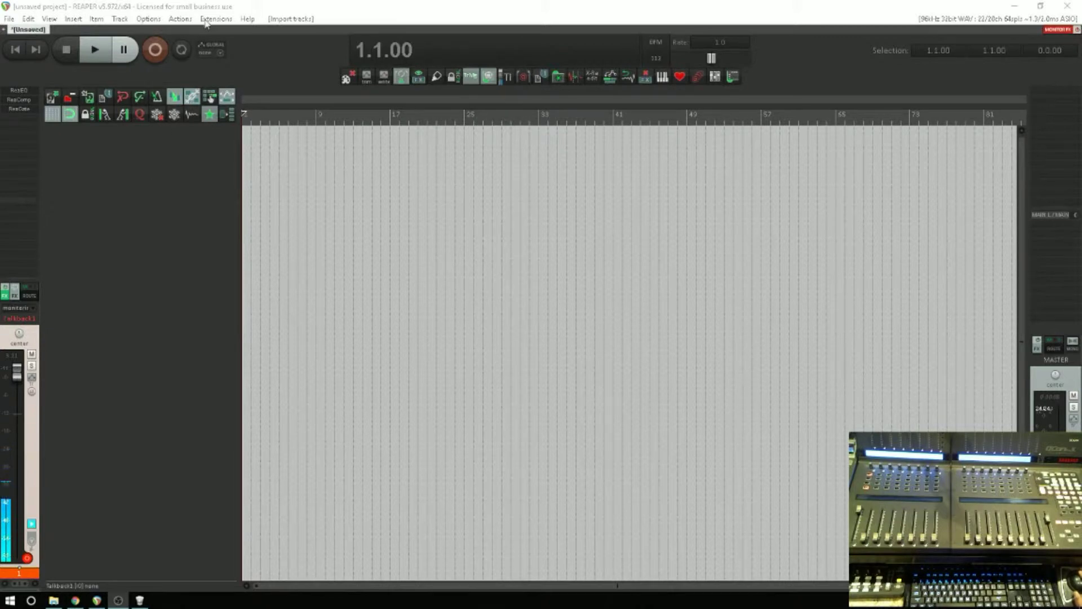
# Remove the Control Surface Integrator entry from Control/OSC/web, keeping the four Mackie Control surfaces
pyautogui.click(148, 19)
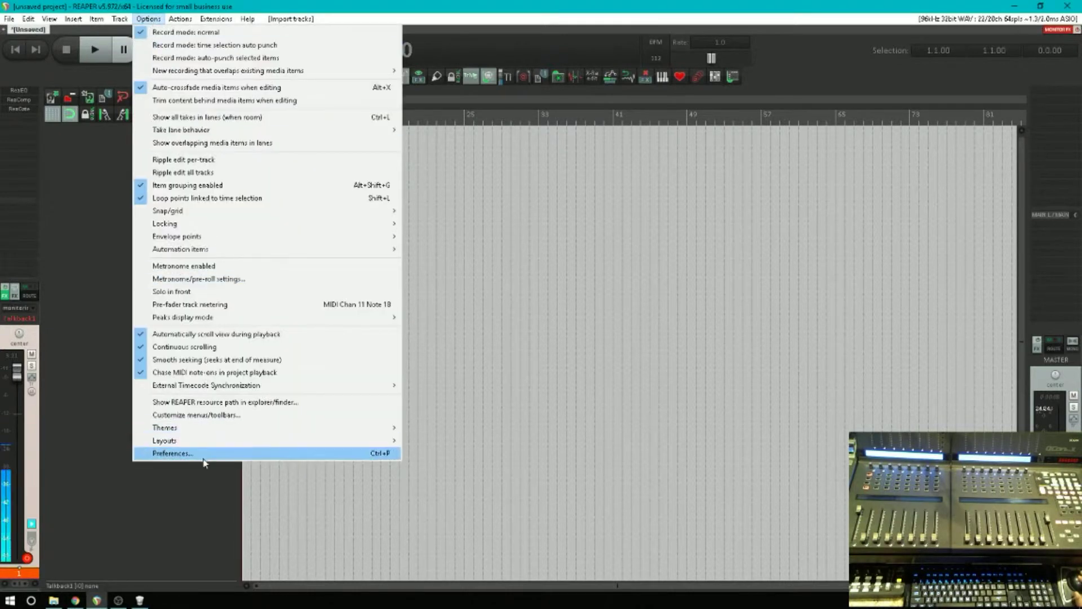
pyautogui.click(172, 452)
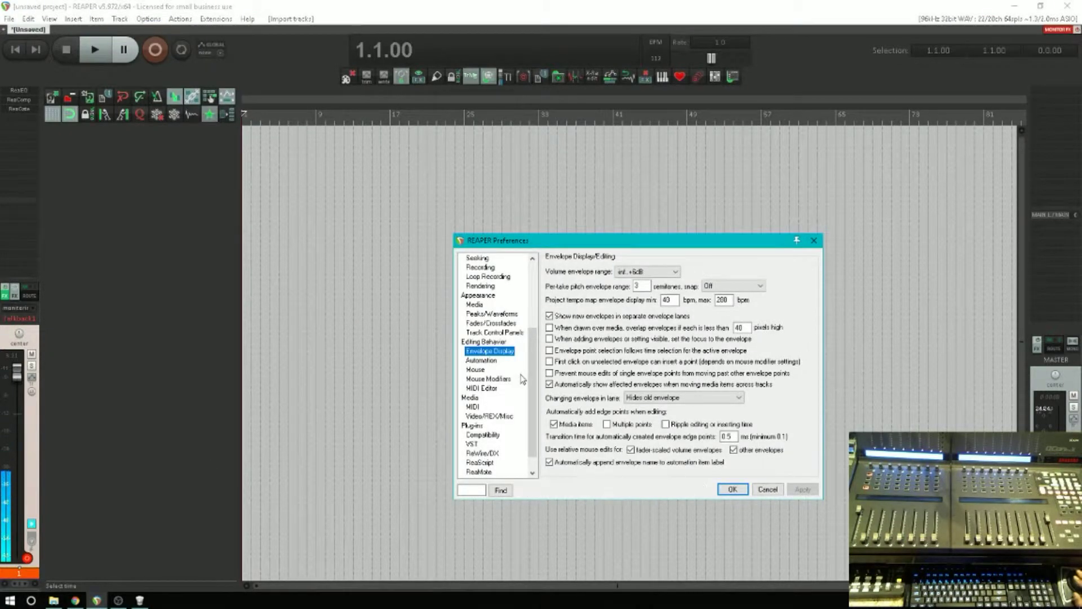
pyautogui.click(486, 462)
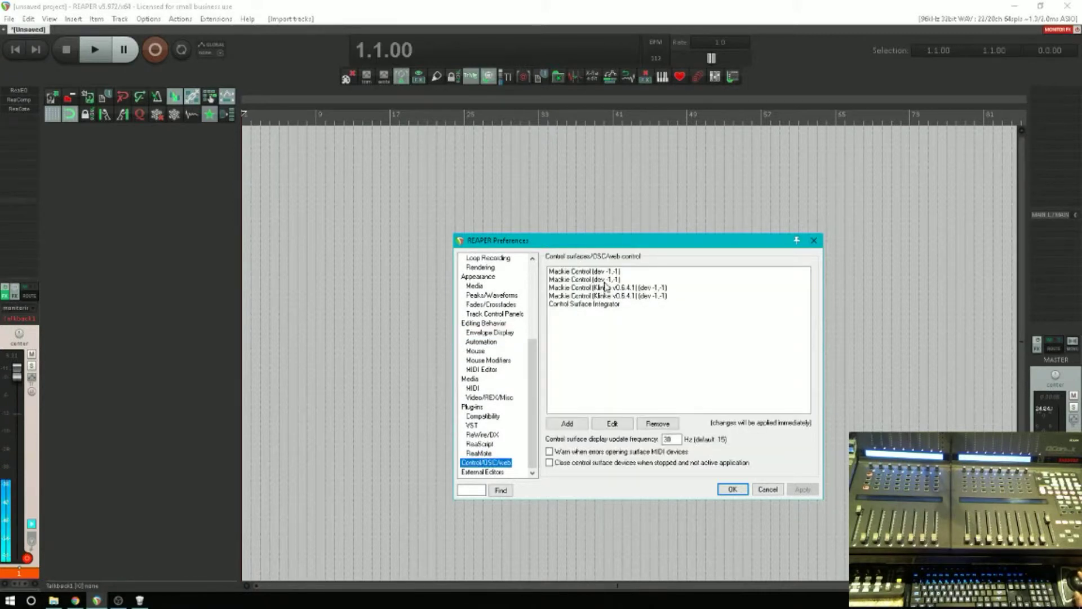
pyautogui.moveTo(573, 315)
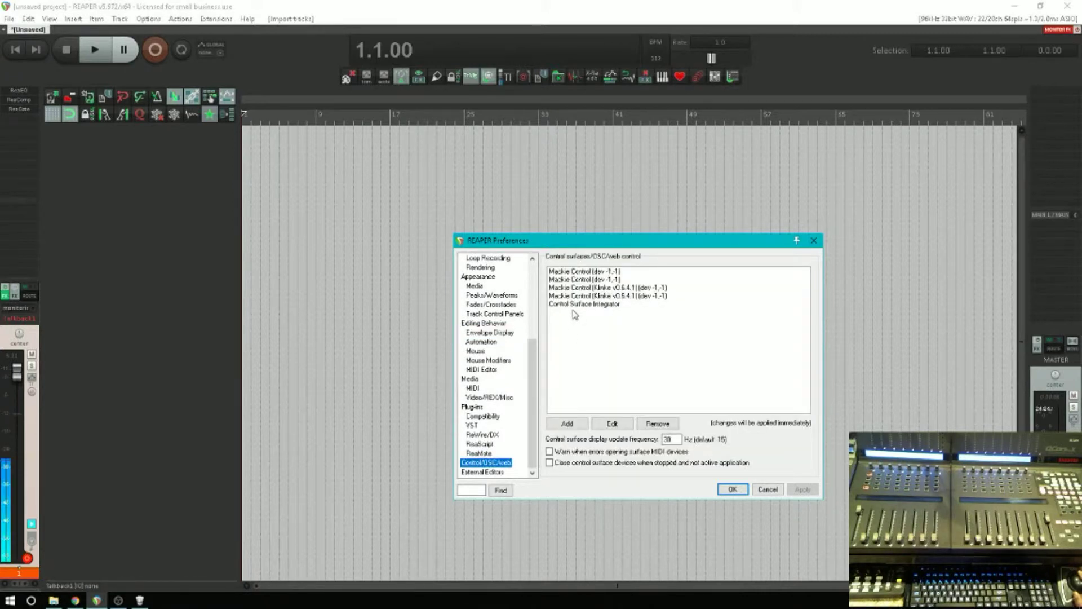
pyautogui.click(583, 304)
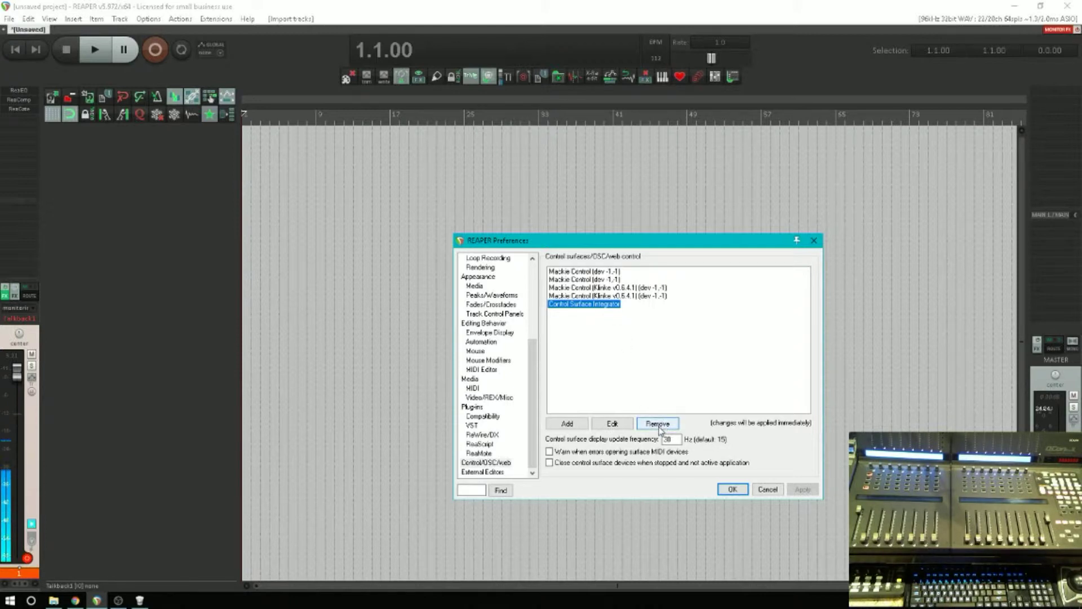
pyautogui.click(657, 423)
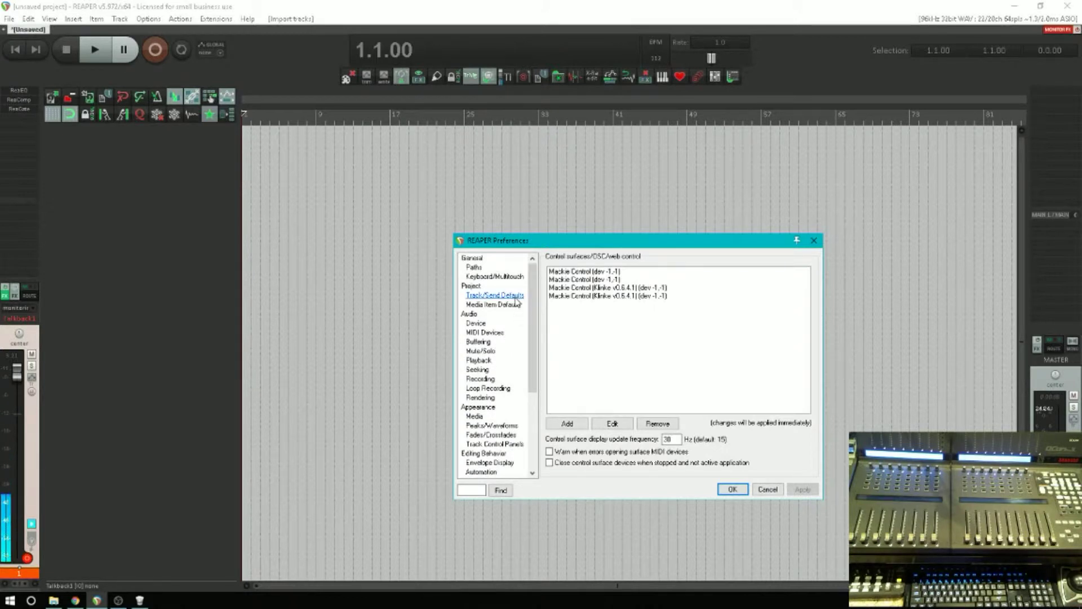
# Go to the MIDI Devices page in REAPER's Preferences
pyautogui.click(475, 323)
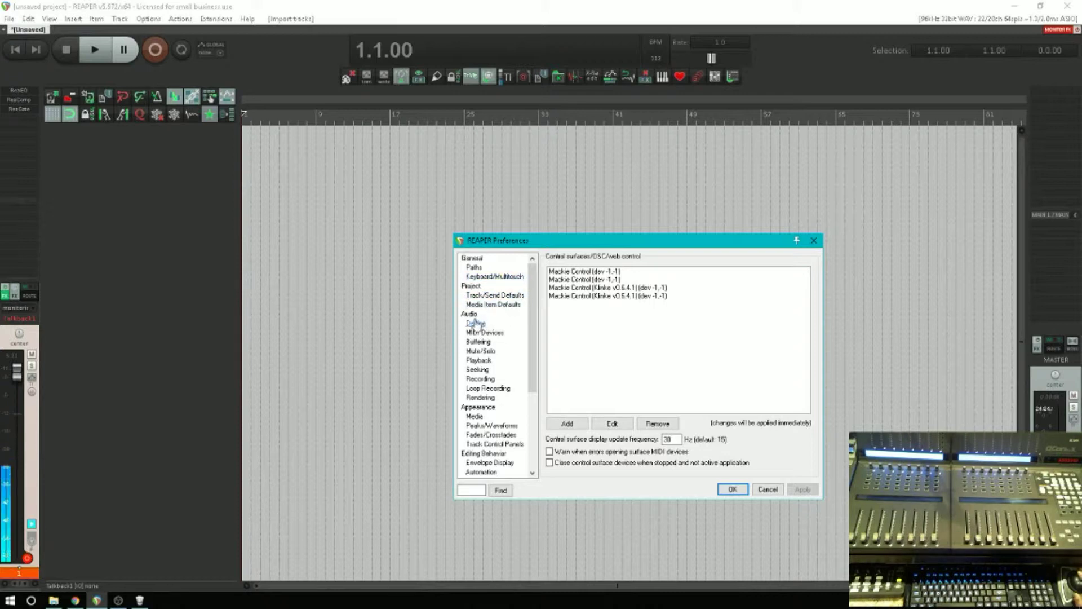
pyautogui.click(485, 332)
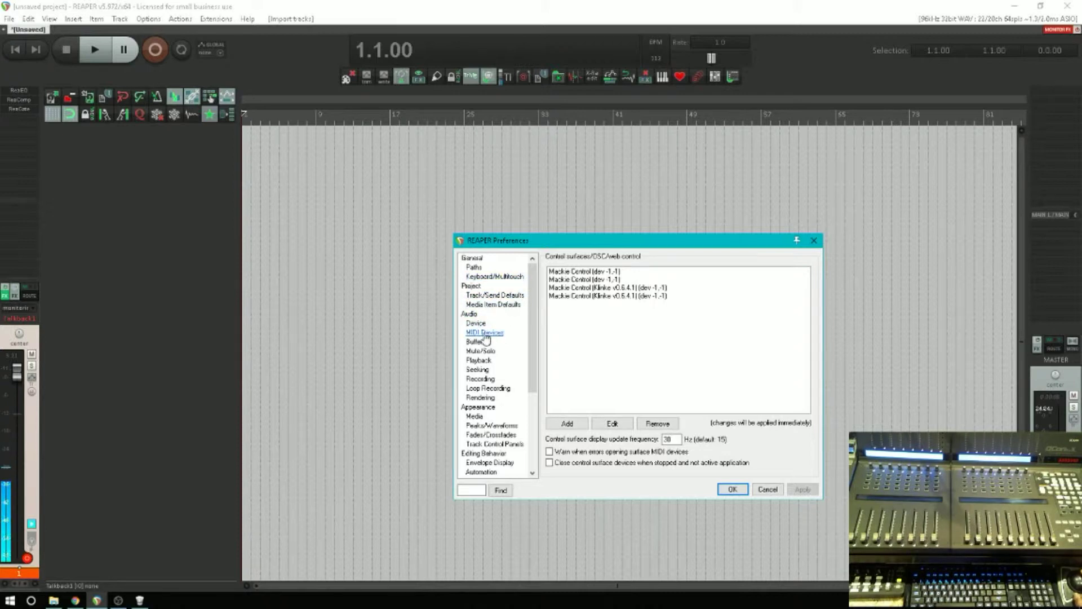
pyautogui.click(485, 332)
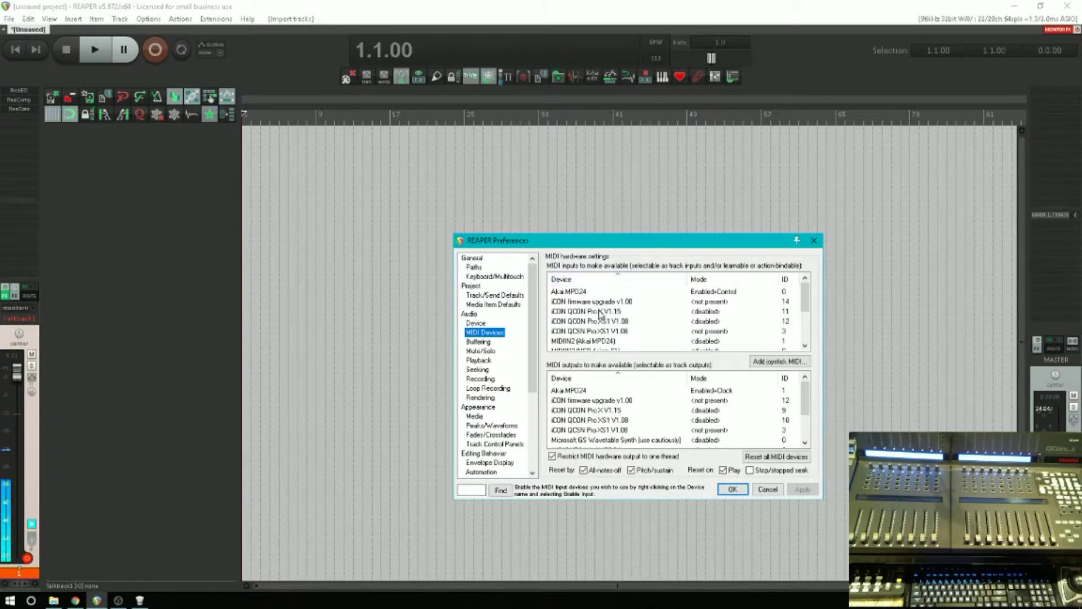
pyautogui.moveTo(618, 315)
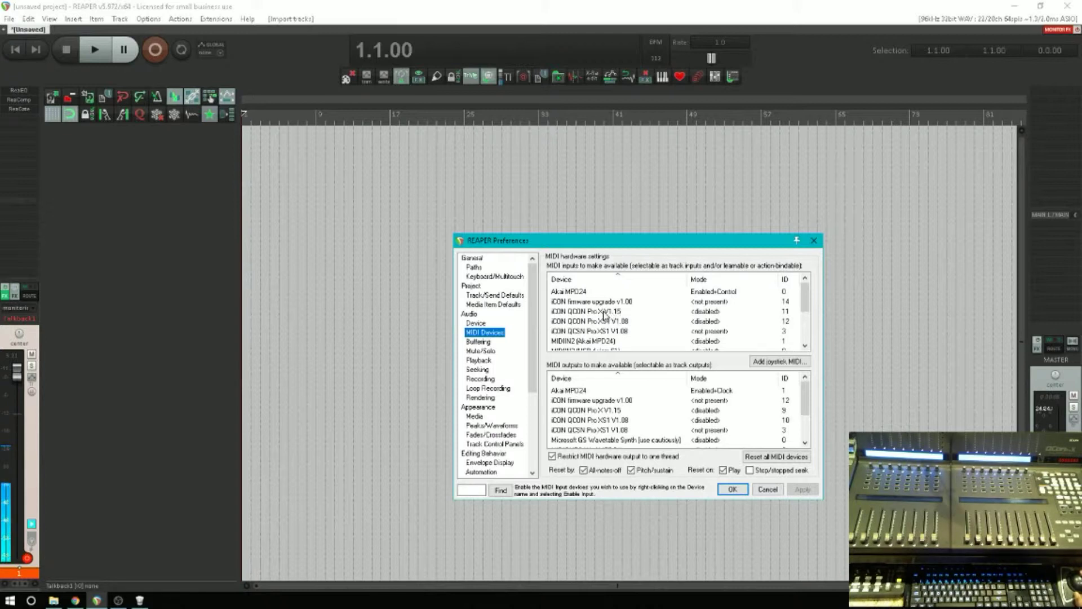
pyautogui.moveTo(603, 329)
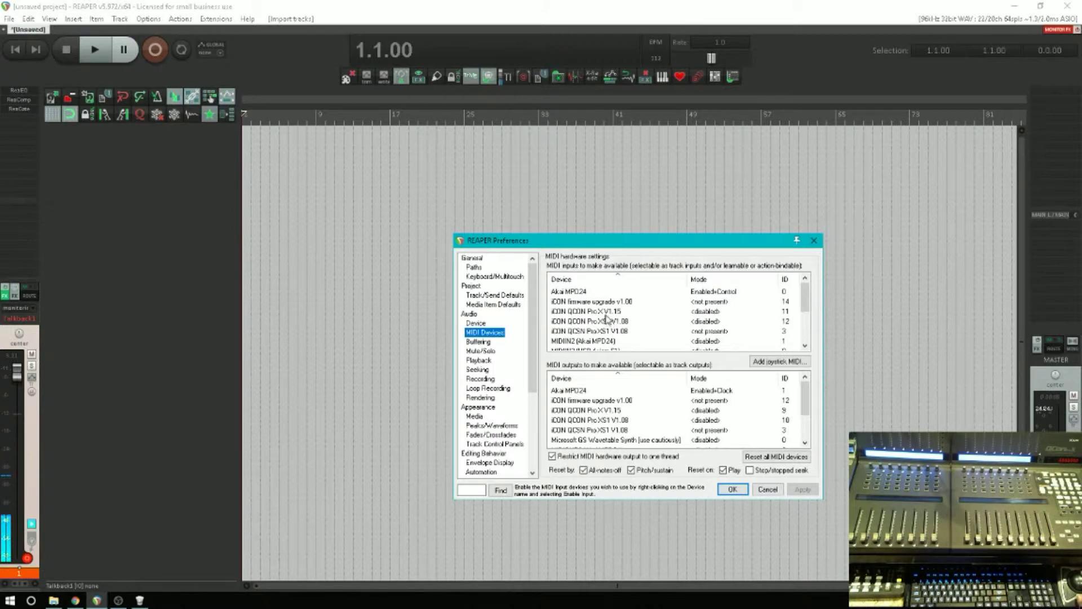
# Enable the QCON Pro X V1.15 input for control messages and the Pro XS1 V1.08 input
pyautogui.doubleClick(585, 311)
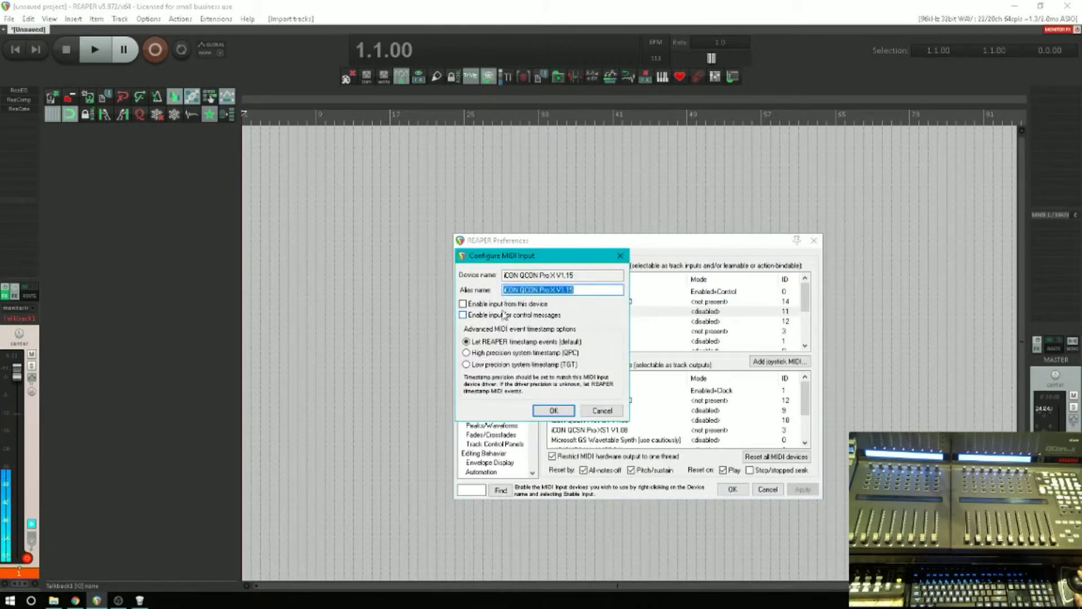
pyautogui.click(462, 303)
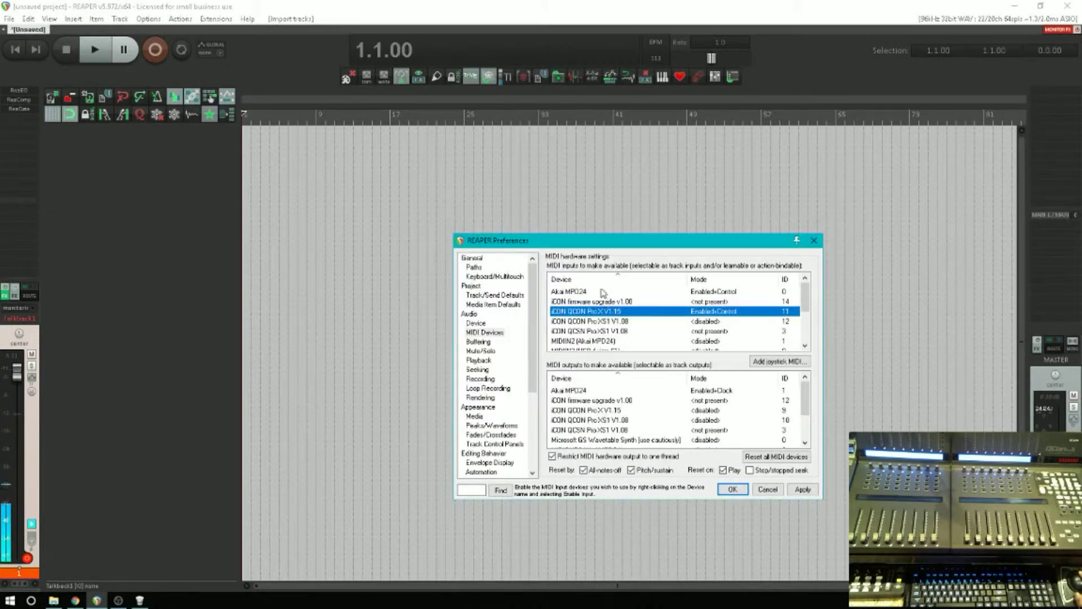
pyautogui.doubleClick(585, 320)
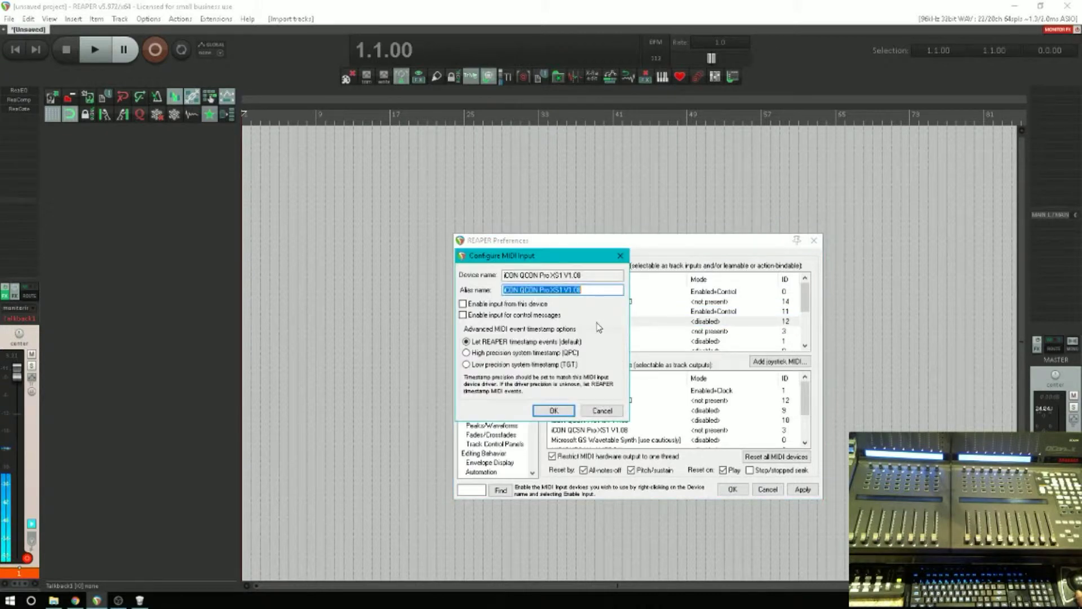
pyautogui.click(463, 304)
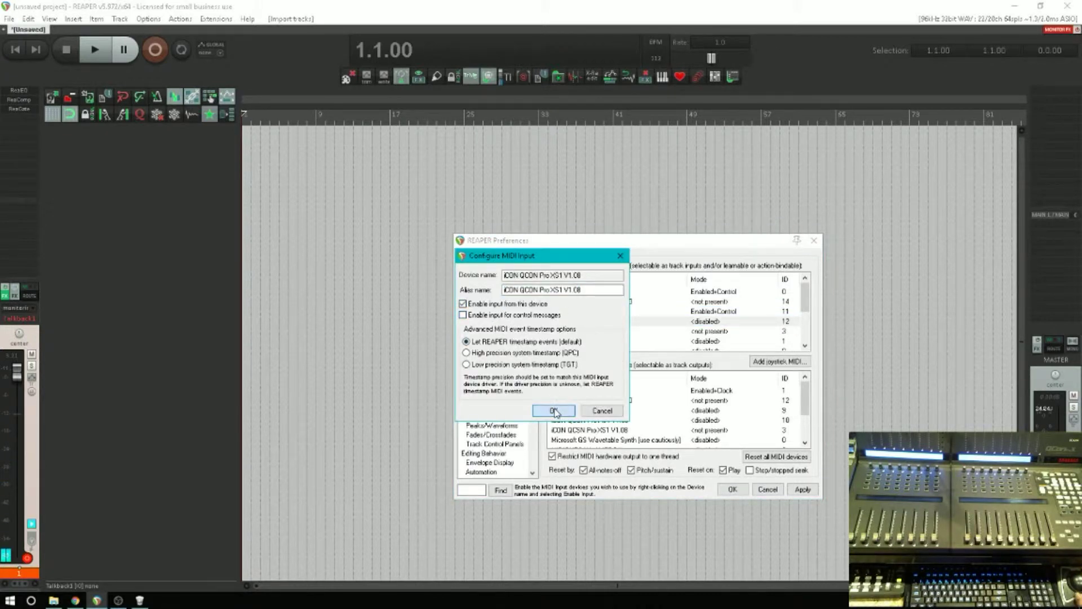
pyautogui.click(553, 409)
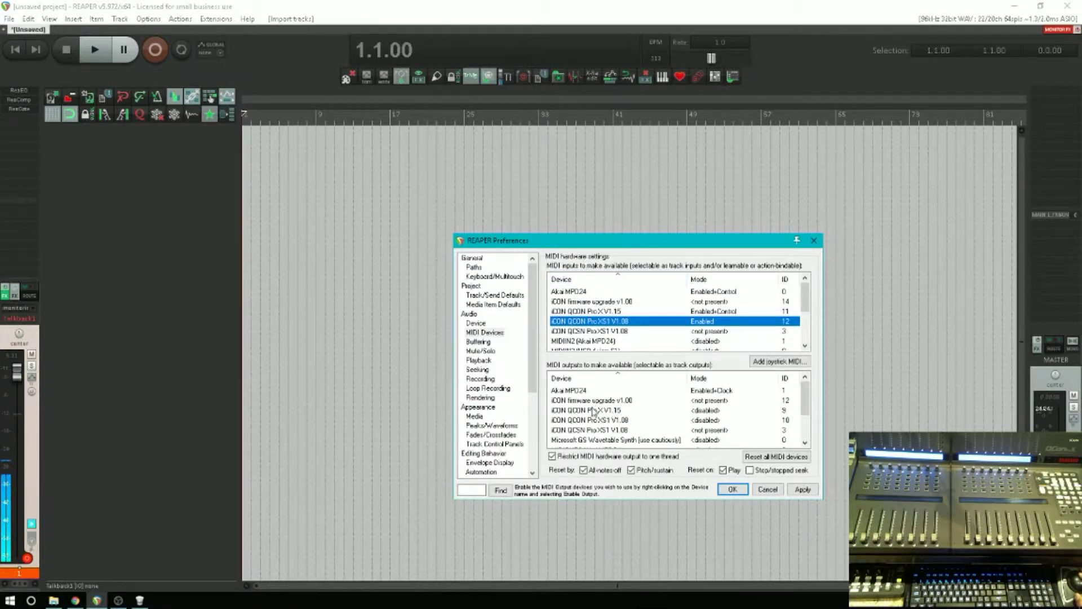
# Enable MIDI output to the iCON QCON Pro X V1.15 device
pyautogui.doubleClick(586, 410)
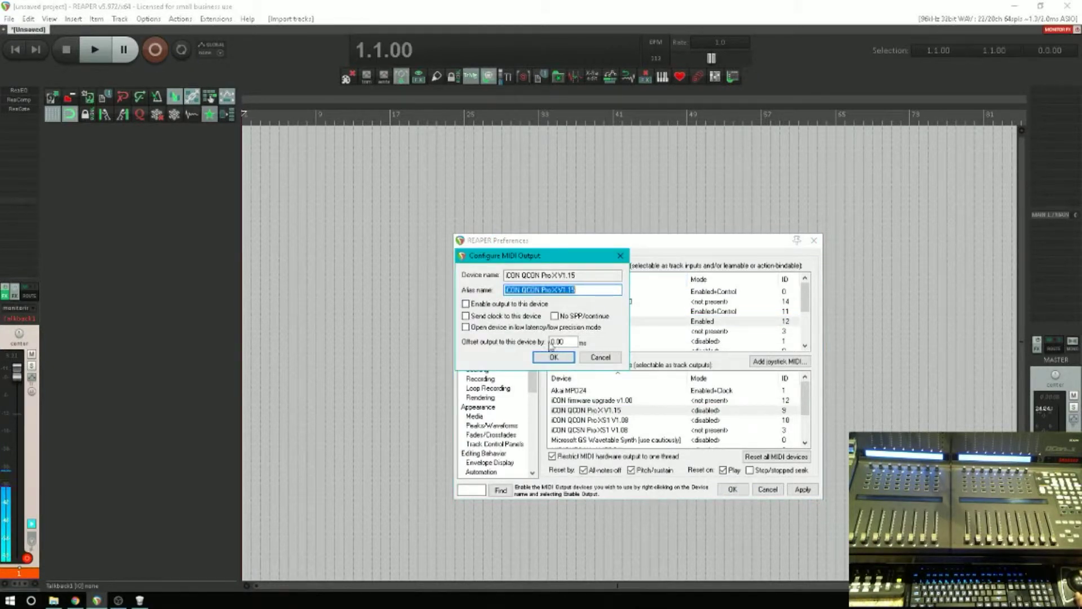
pyautogui.click(465, 304)
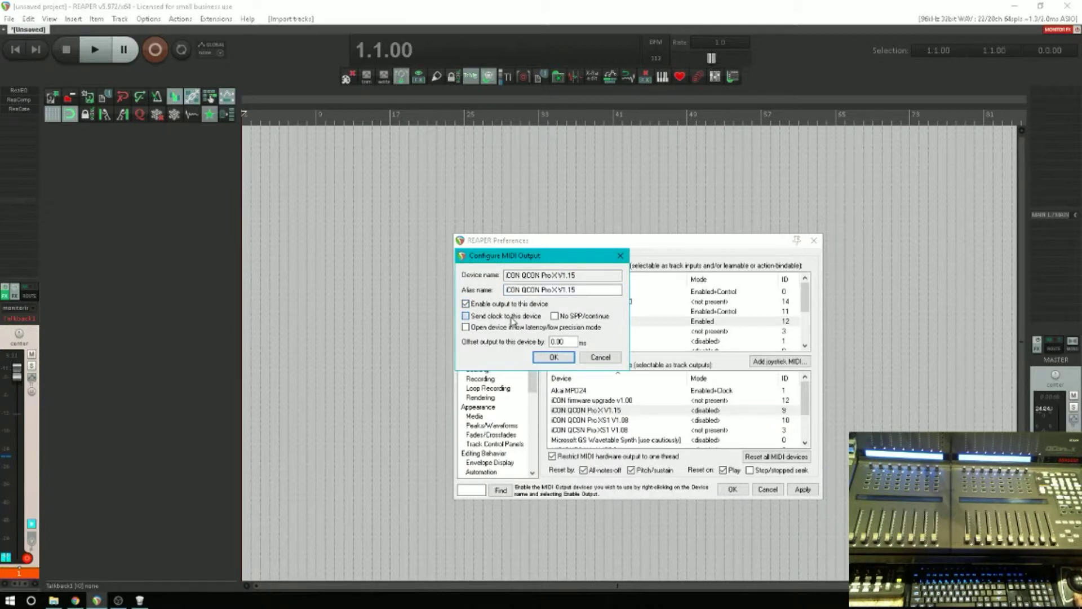
pyautogui.click(552, 356)
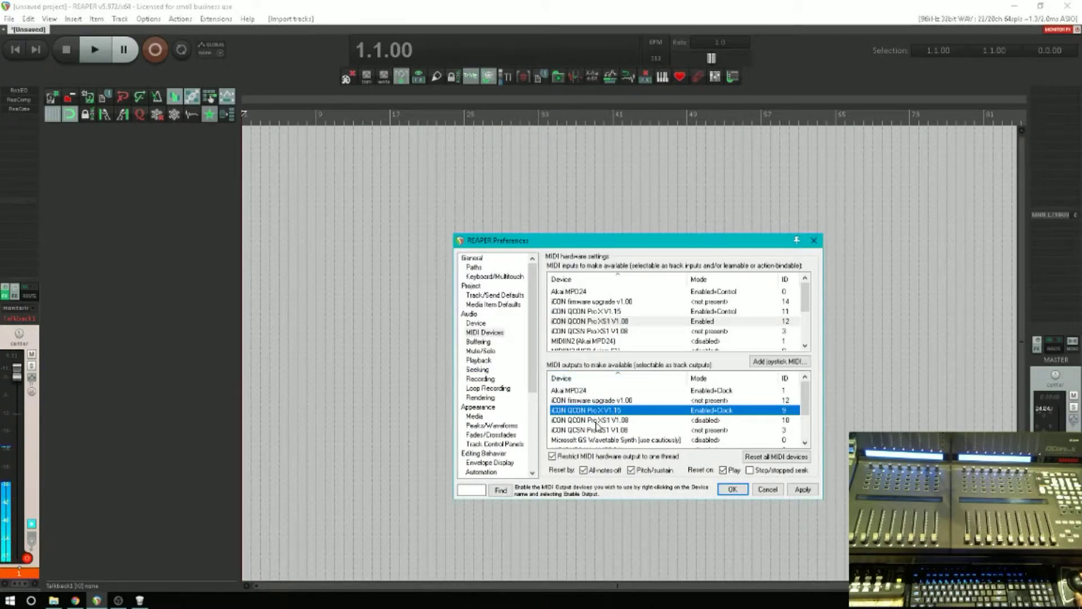
# Enable MIDI output to the QCON Pro XS1 V1.08 extender and close Preferences
pyautogui.doubleClick(588, 419)
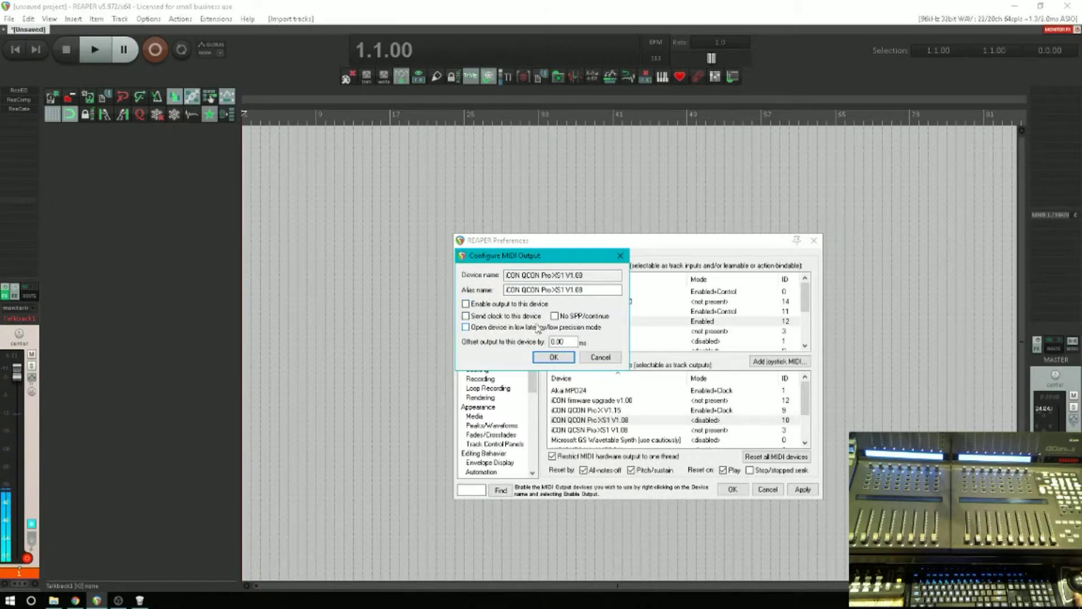
pyautogui.click(465, 304)
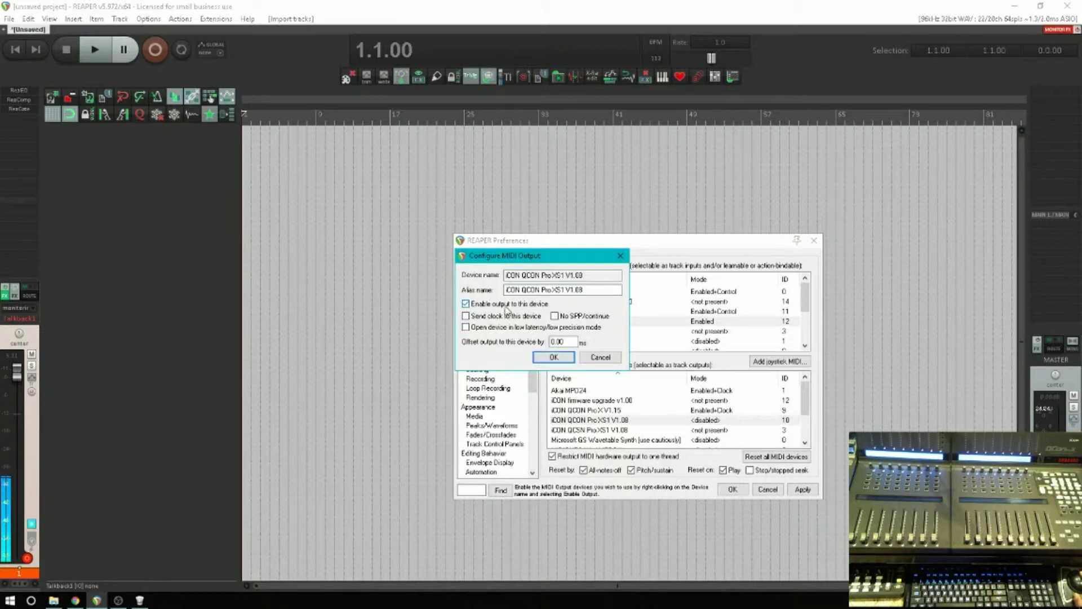
pyautogui.click(551, 357)
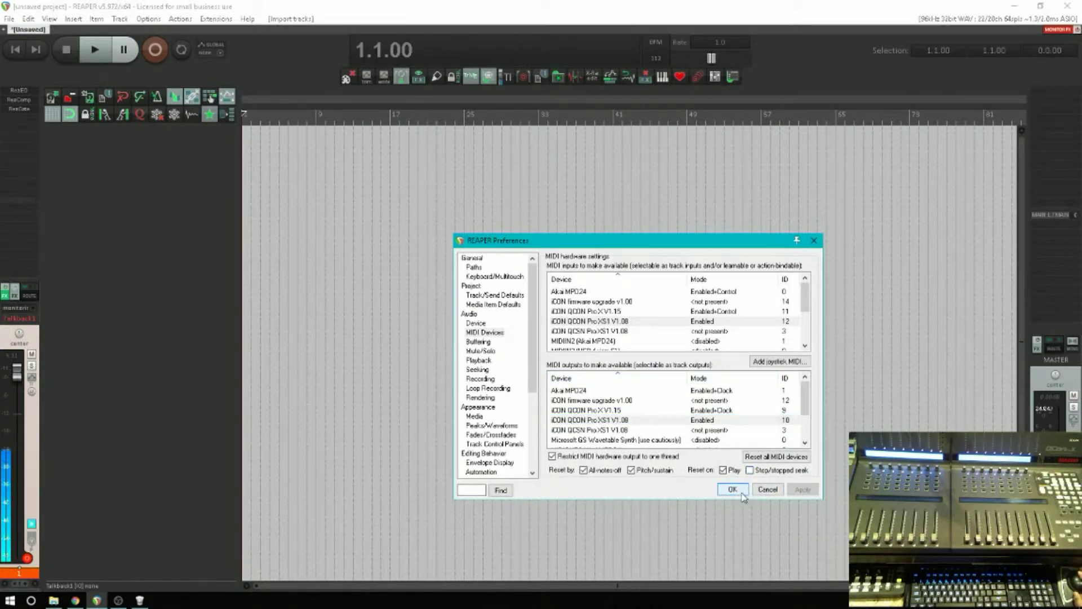
pyautogui.click(732, 489)
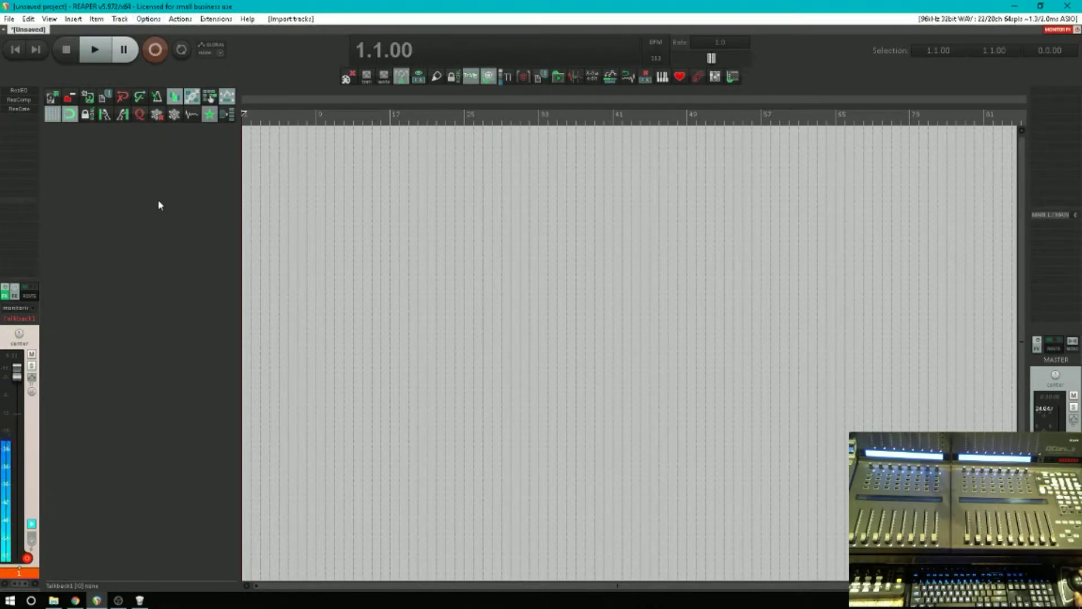
pyautogui.moveTo(209, 262)
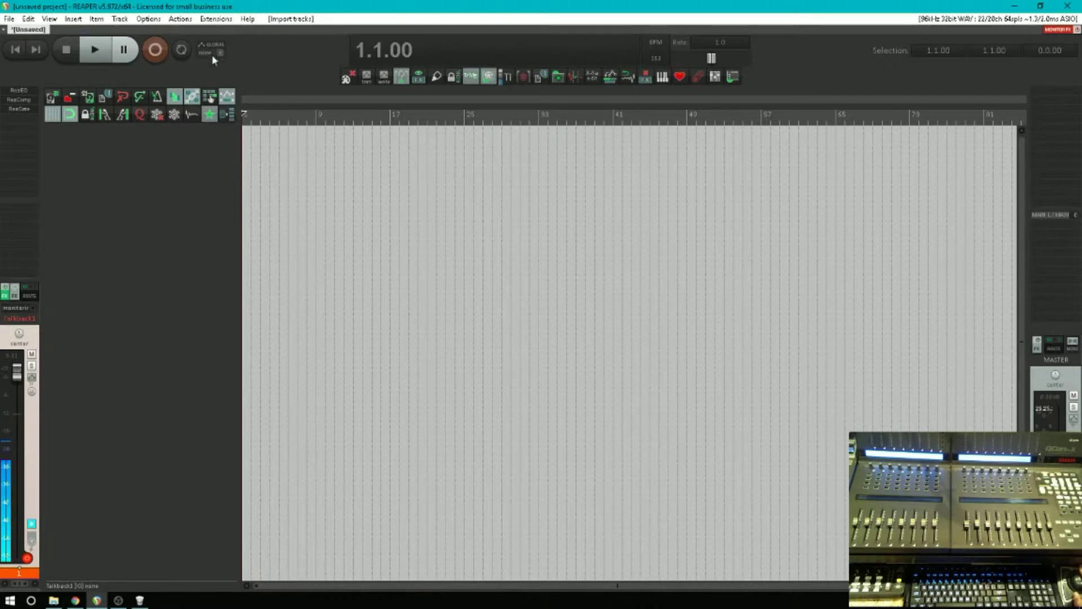
# Reopen Preferences on the Control/OSC/web page listing the four Mackie Control surfaces
pyautogui.click(148, 19)
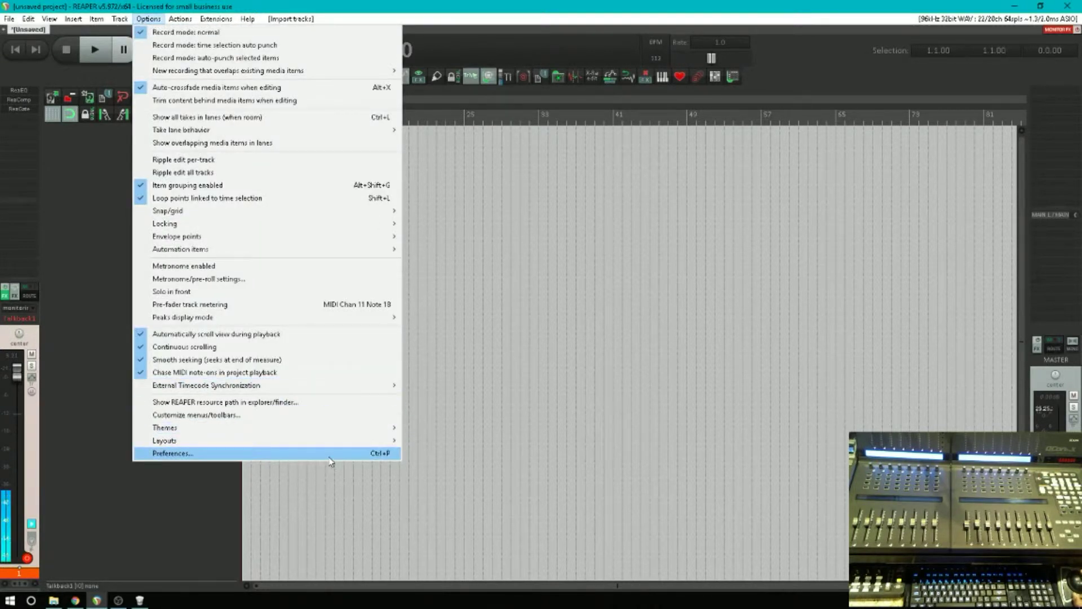
pyautogui.click(172, 452)
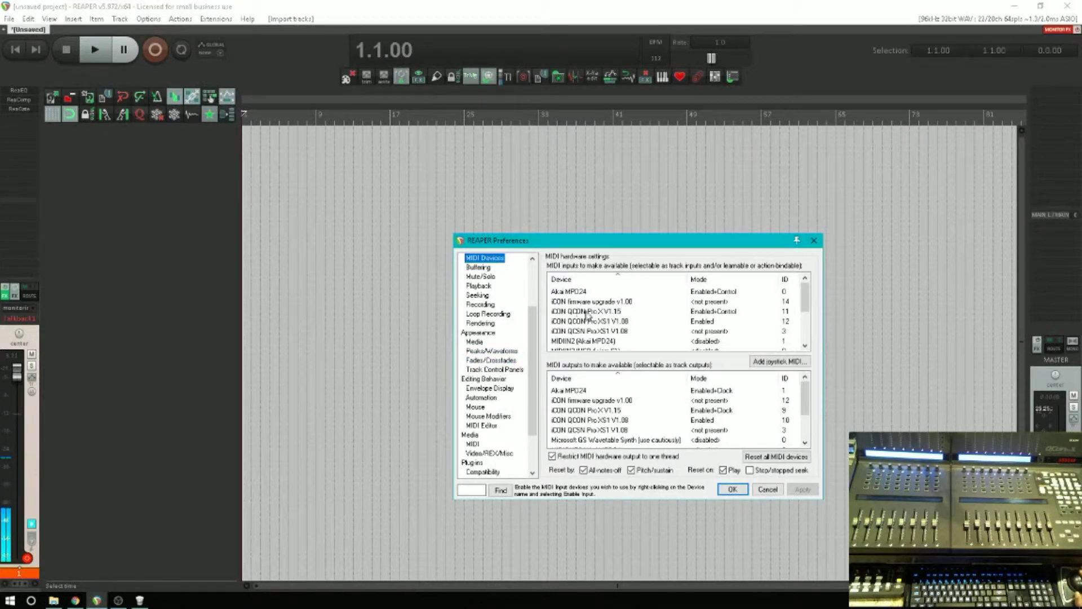
pyautogui.scroll(-3)
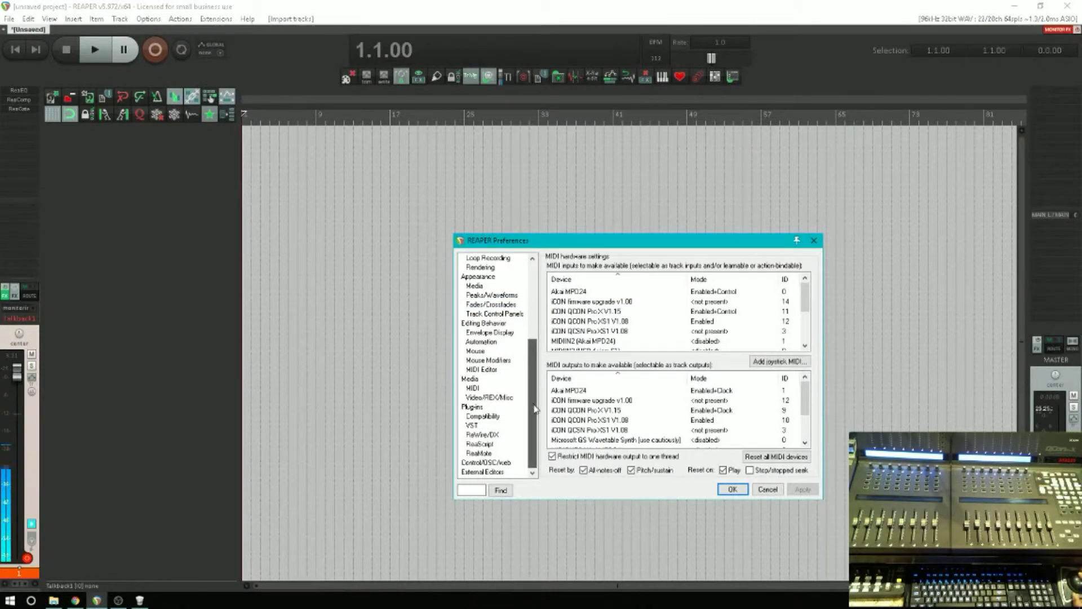
pyautogui.click(487, 461)
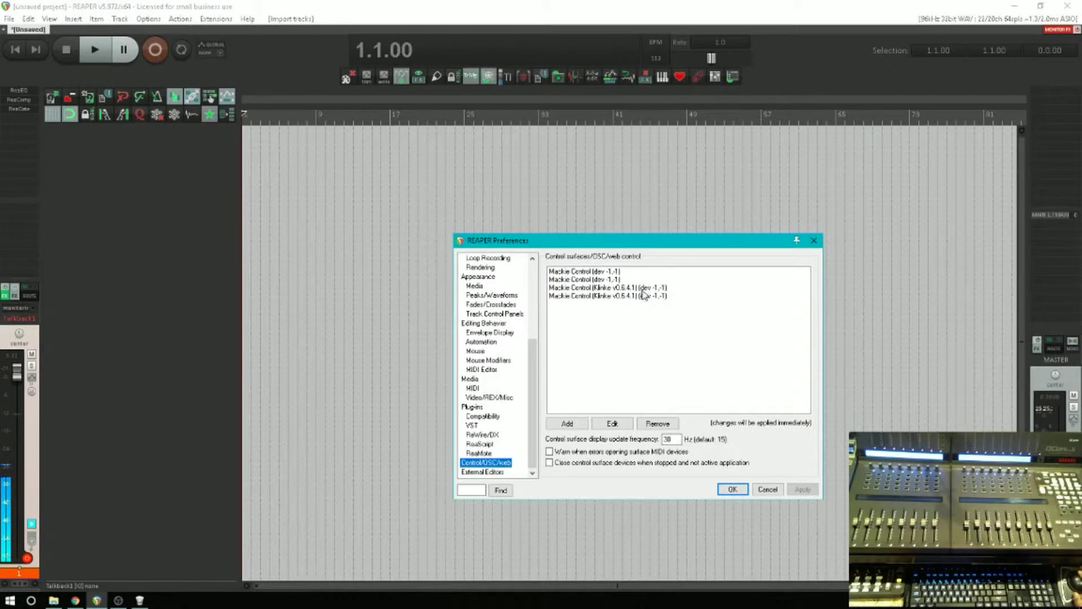
pyautogui.moveTo(644, 295)
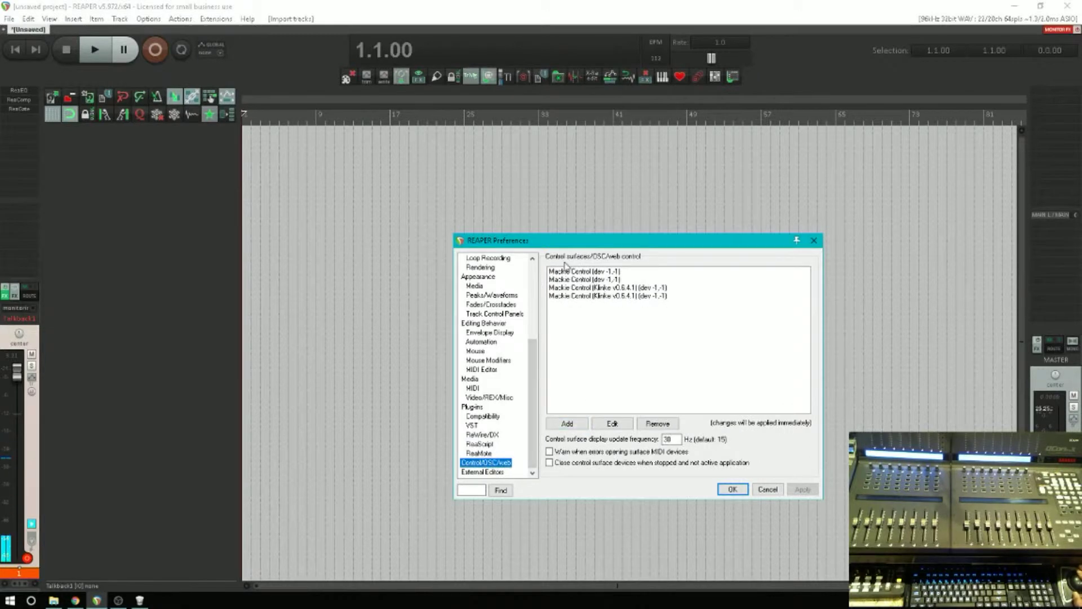
pyautogui.moveTo(576, 384)
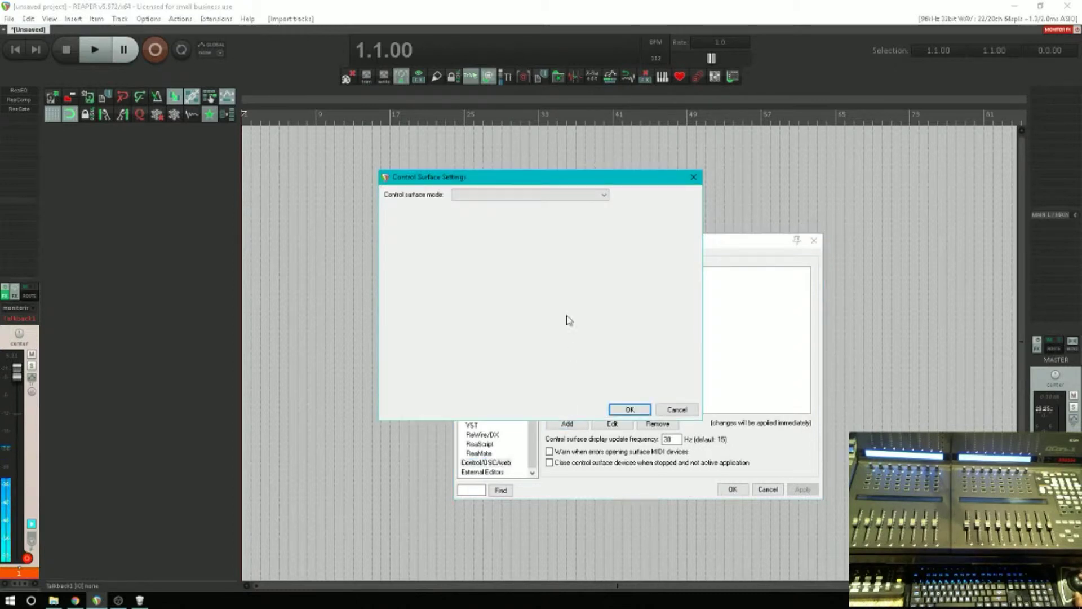
pyautogui.click(529, 194)
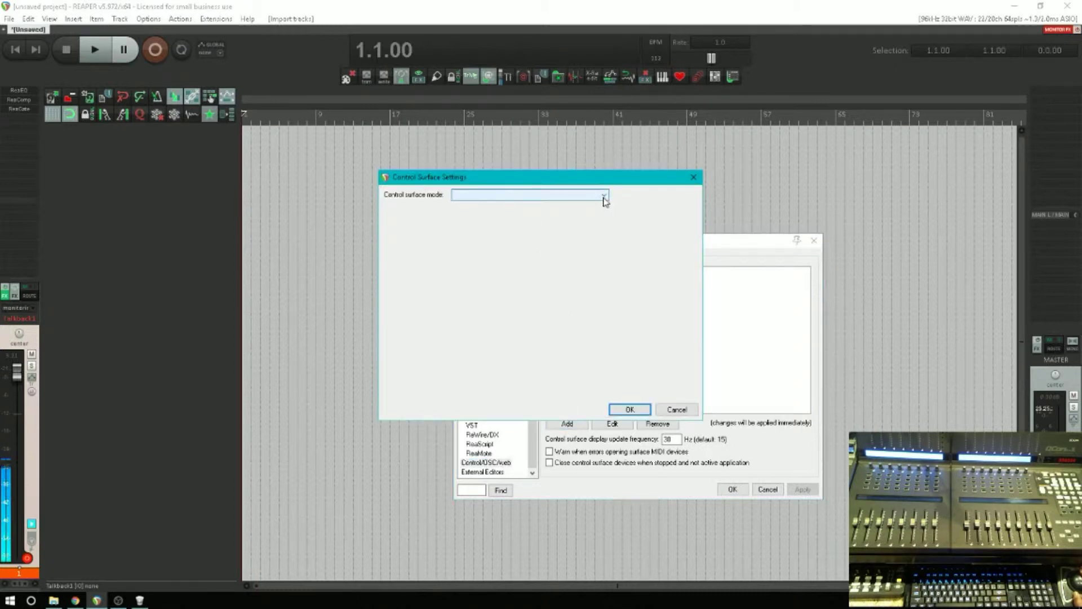
pyautogui.click(603, 195)
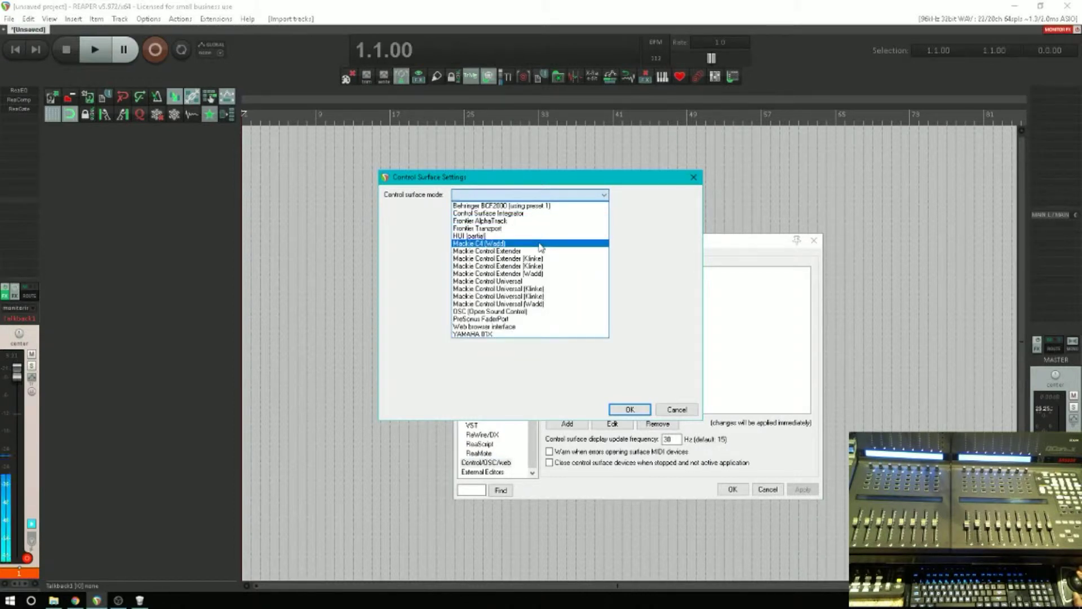
pyautogui.click(497, 273)
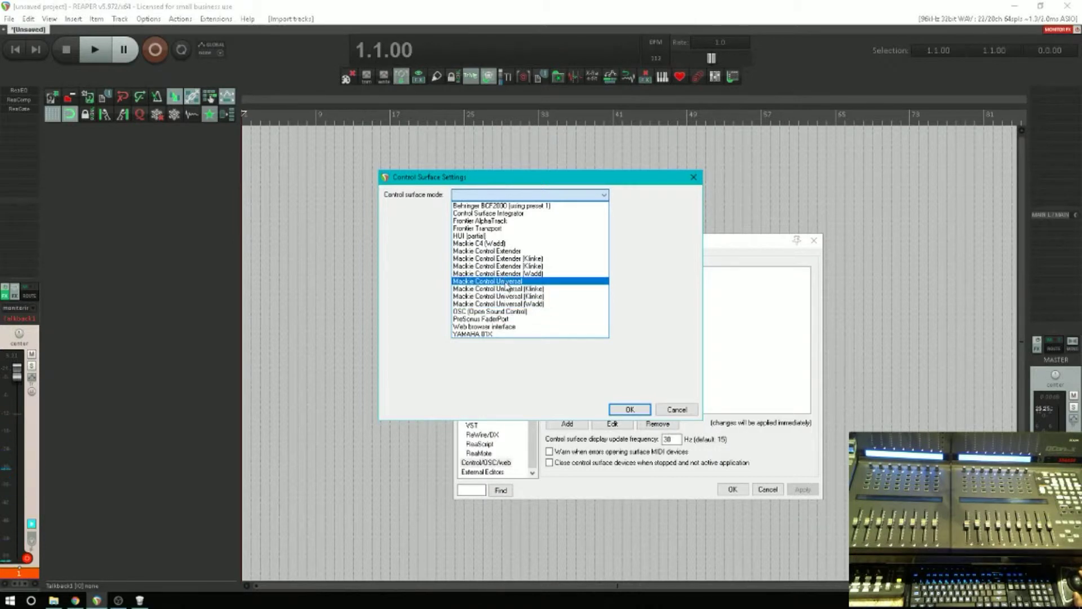
pyautogui.click(497, 258)
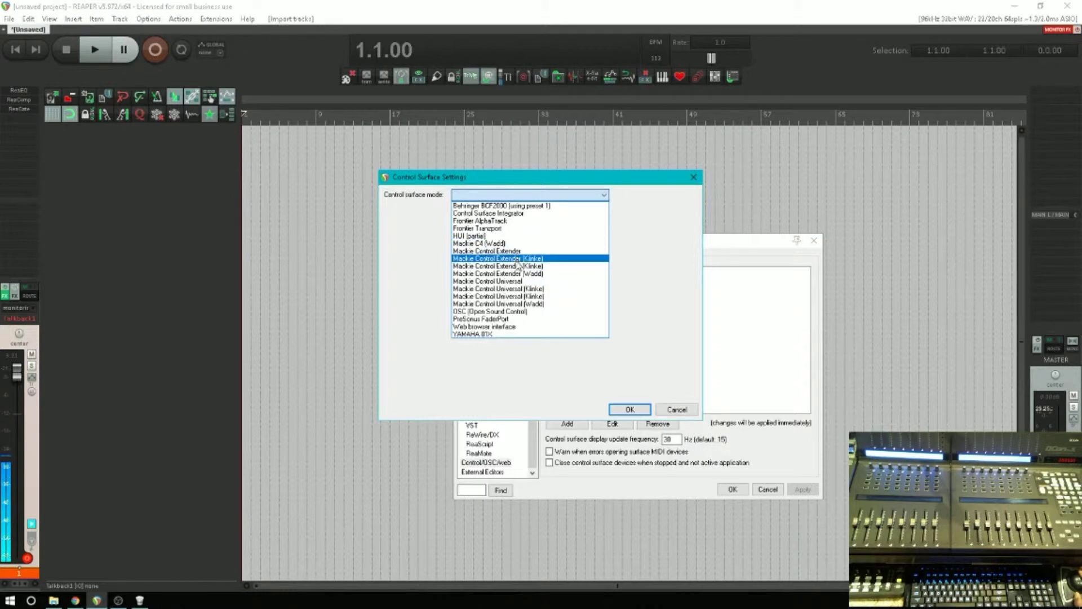
pyautogui.click(486, 280)
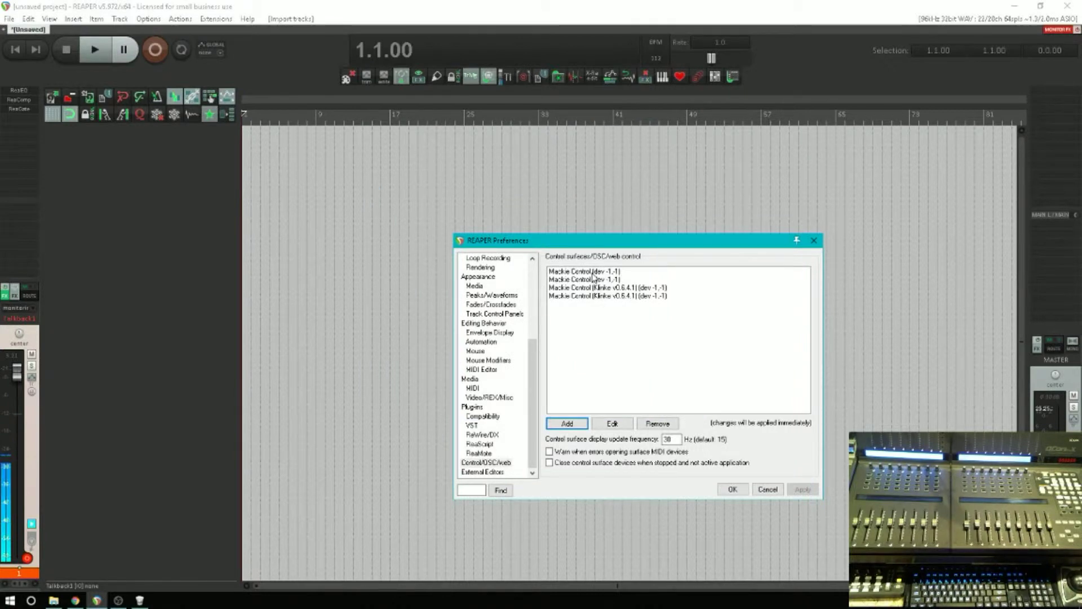
# Add a Mackie Control Universal surface on QCON Pro XS1 V1.08 input and output, raising a MIDI error
pyautogui.click(583, 271)
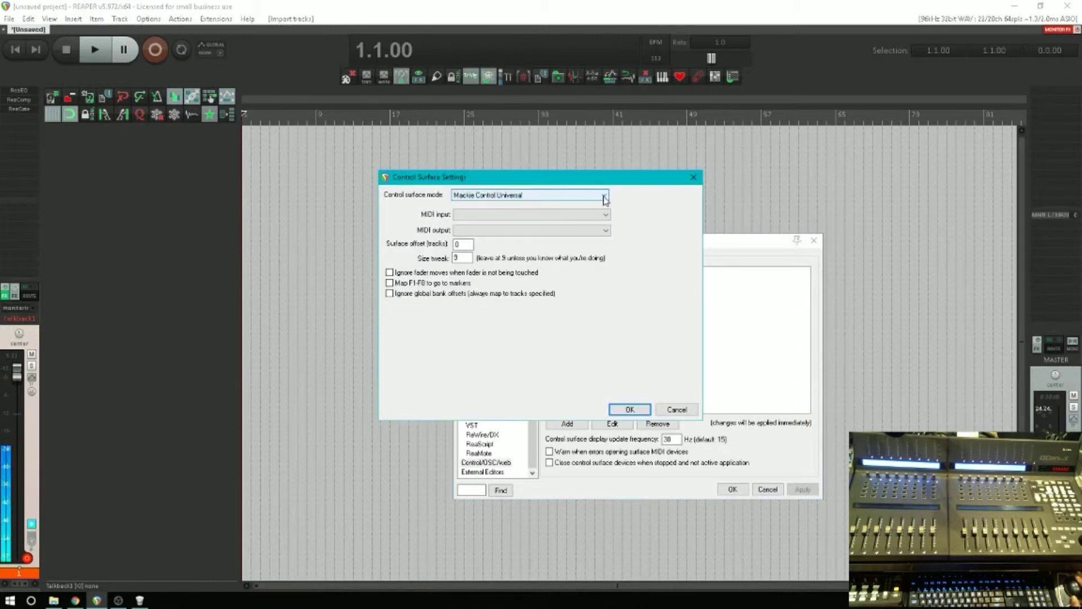
pyautogui.click(603, 194)
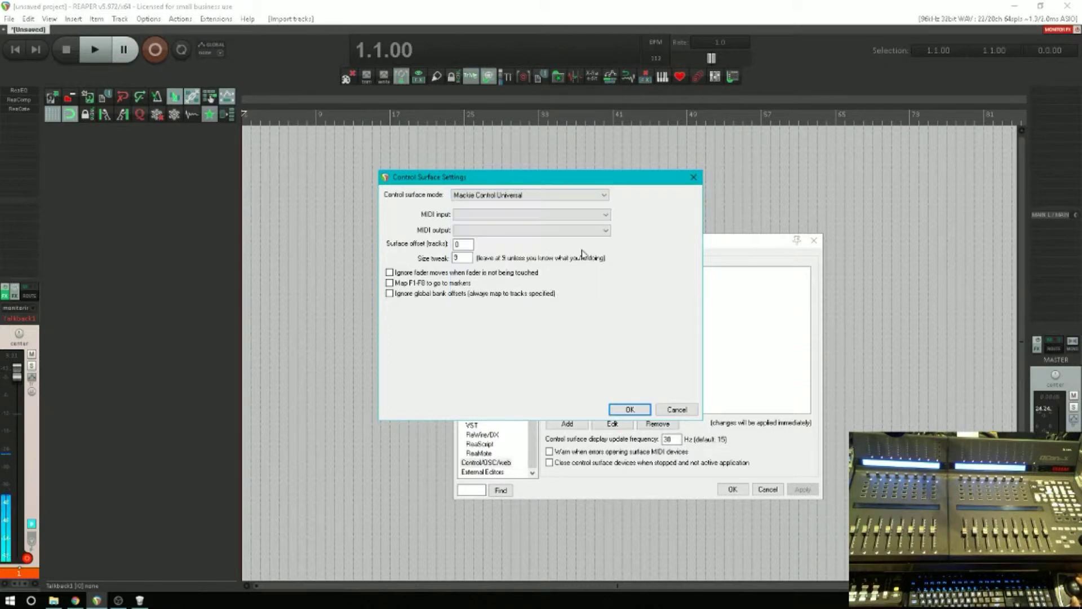
pyautogui.click(530, 214)
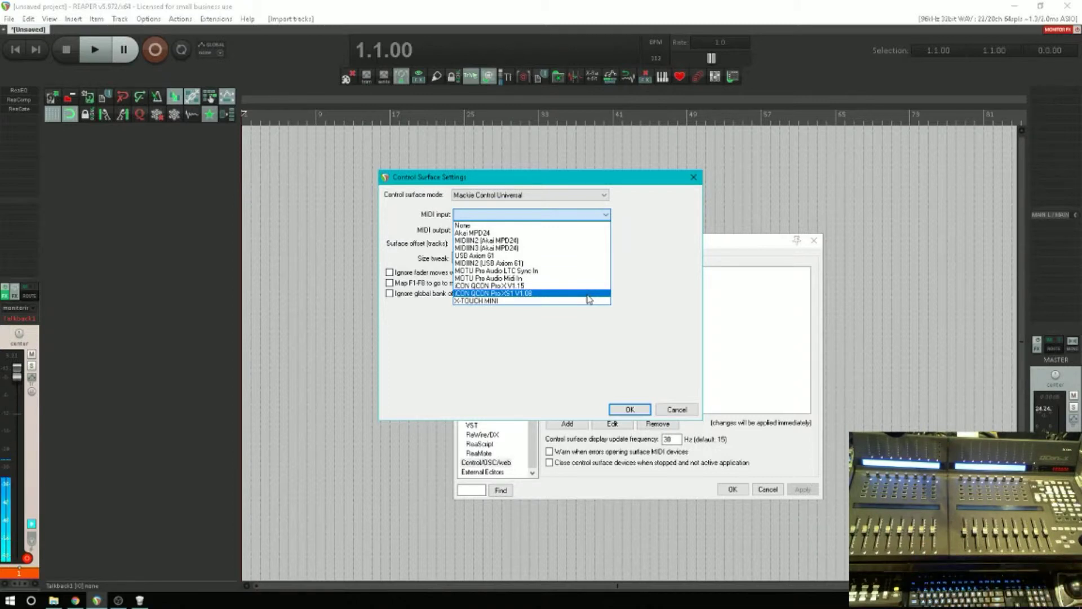
pyautogui.moveTo(558, 302)
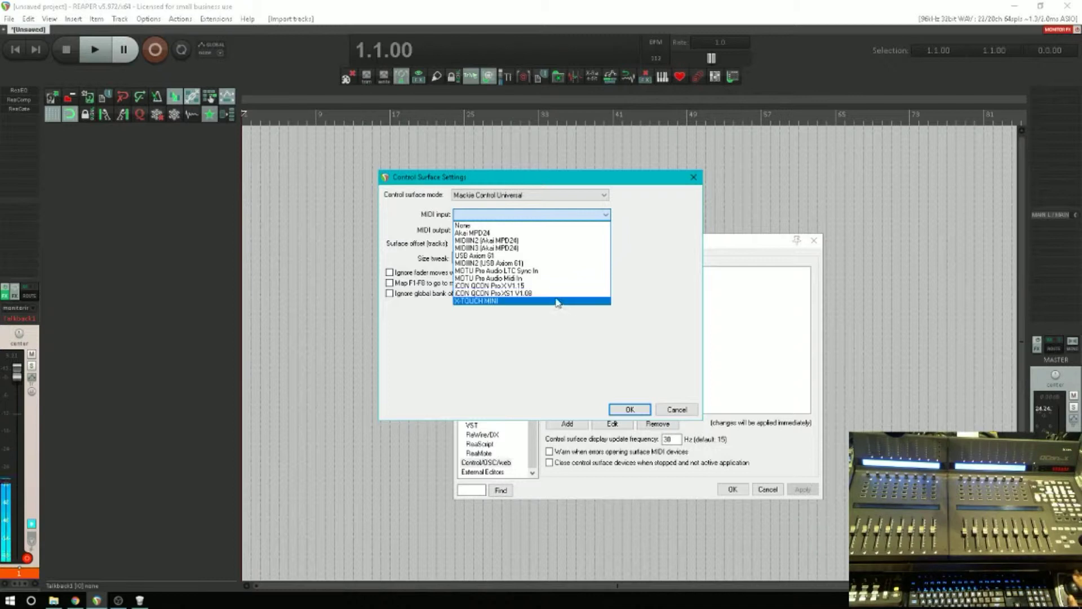
pyautogui.click(492, 293)
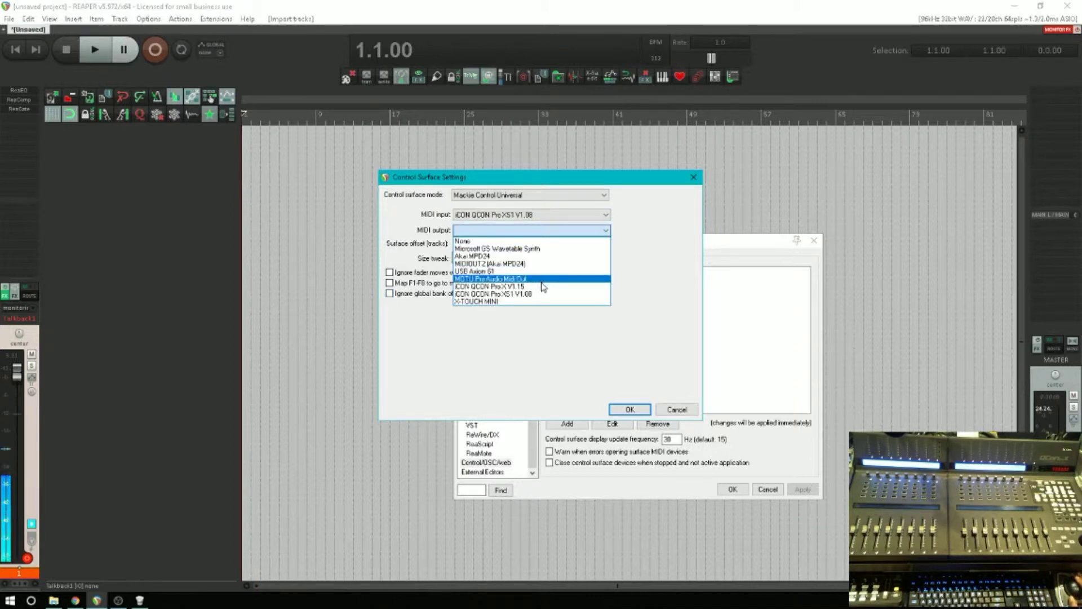
pyautogui.click(494, 293)
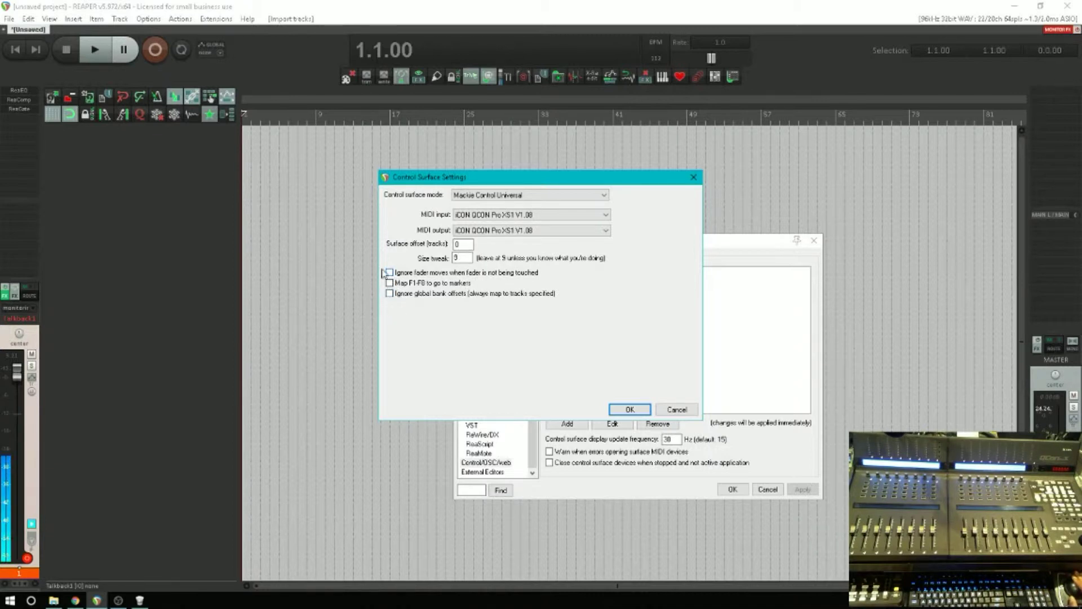
pyautogui.click(388, 272)
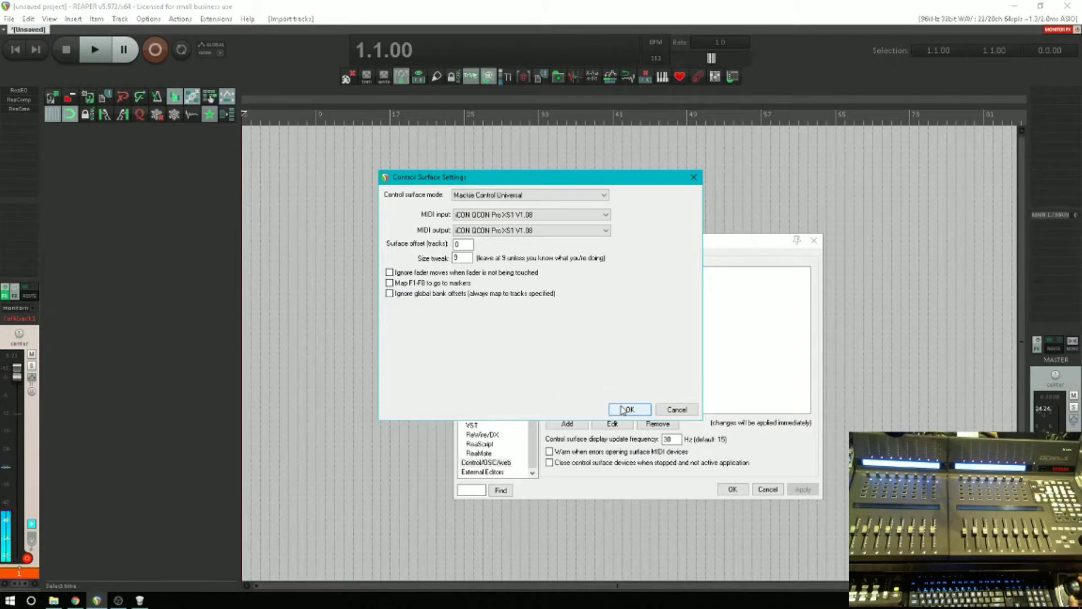
pyautogui.click(627, 409)
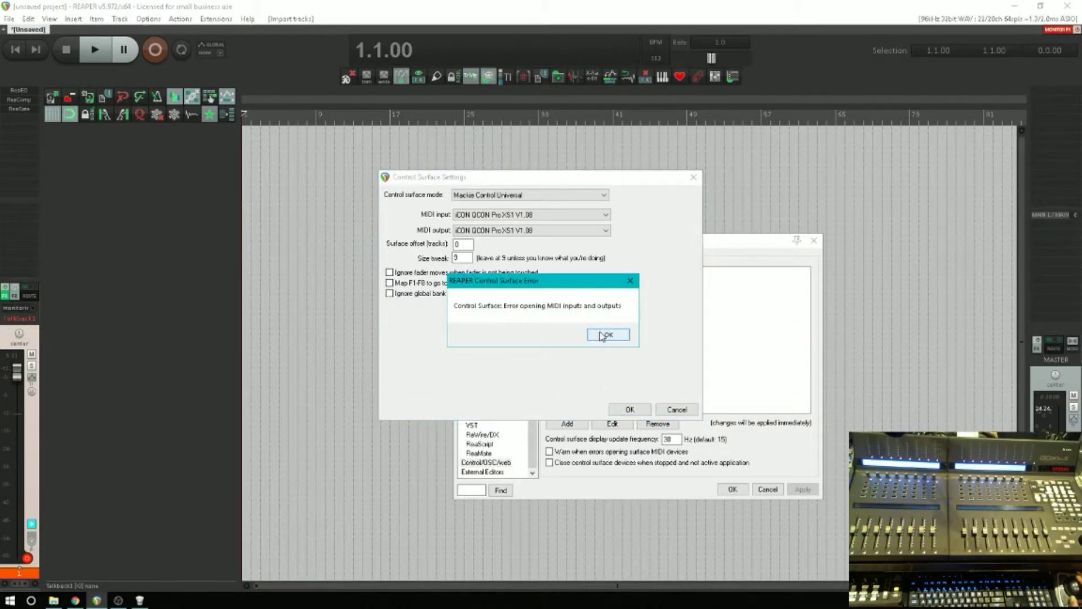
# Dismiss the error and switch the Mackie surface to QCON Pro X V1.15 input and output
pyautogui.click(607, 335)
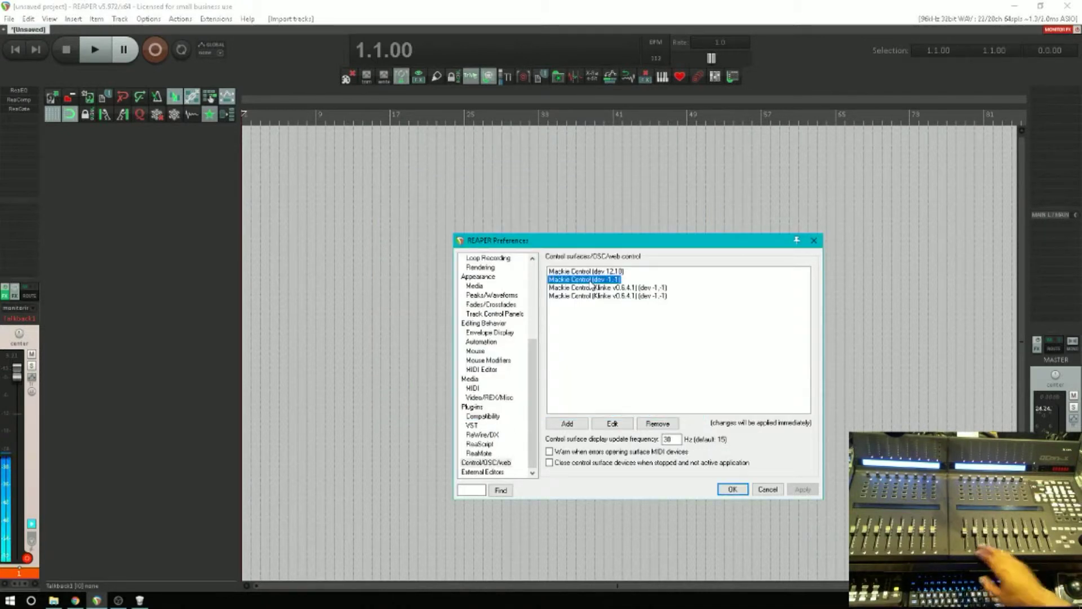
pyautogui.click(610, 423)
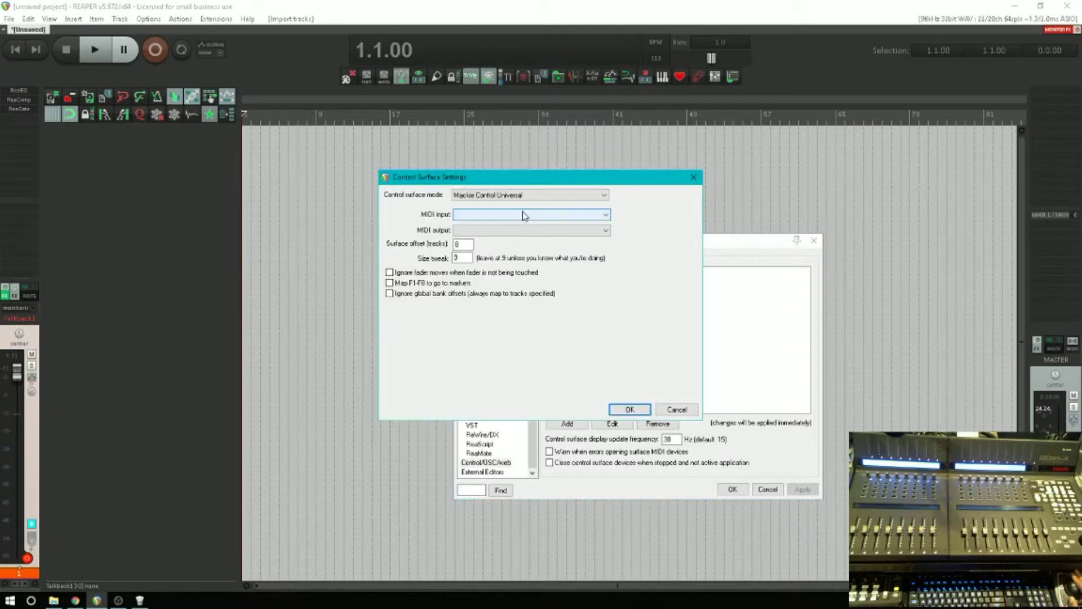
pyautogui.click(531, 214)
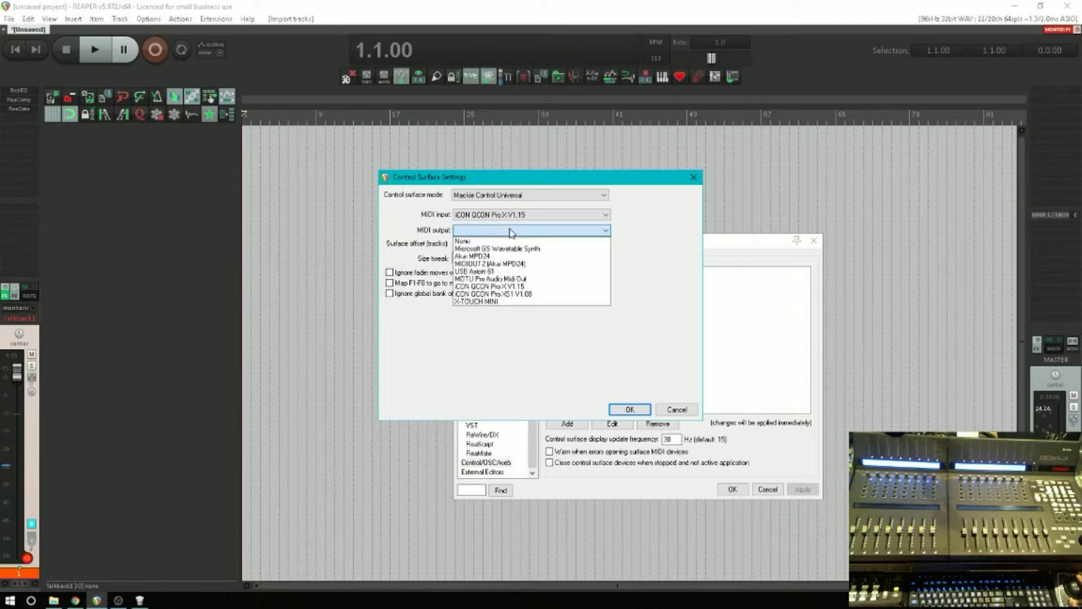
pyautogui.click(492, 286)
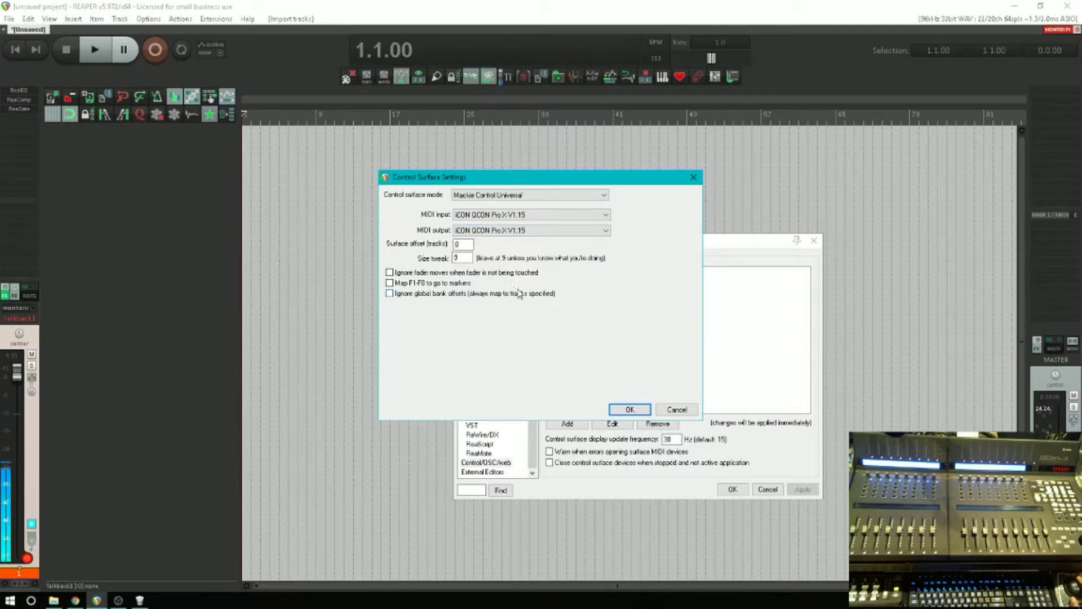
pyautogui.click(461, 244)
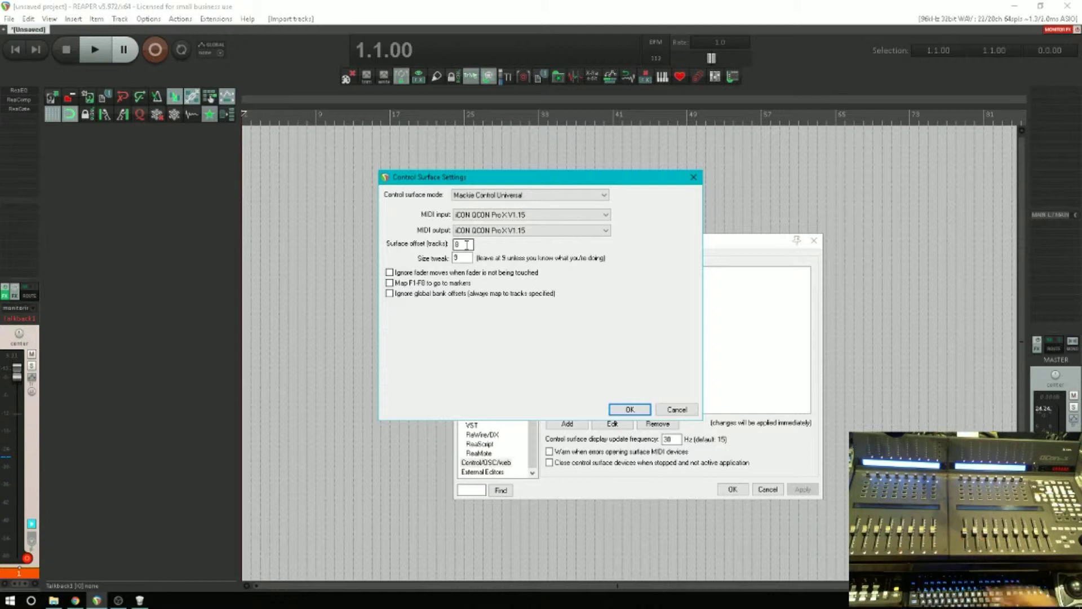
pyautogui.click(627, 409)
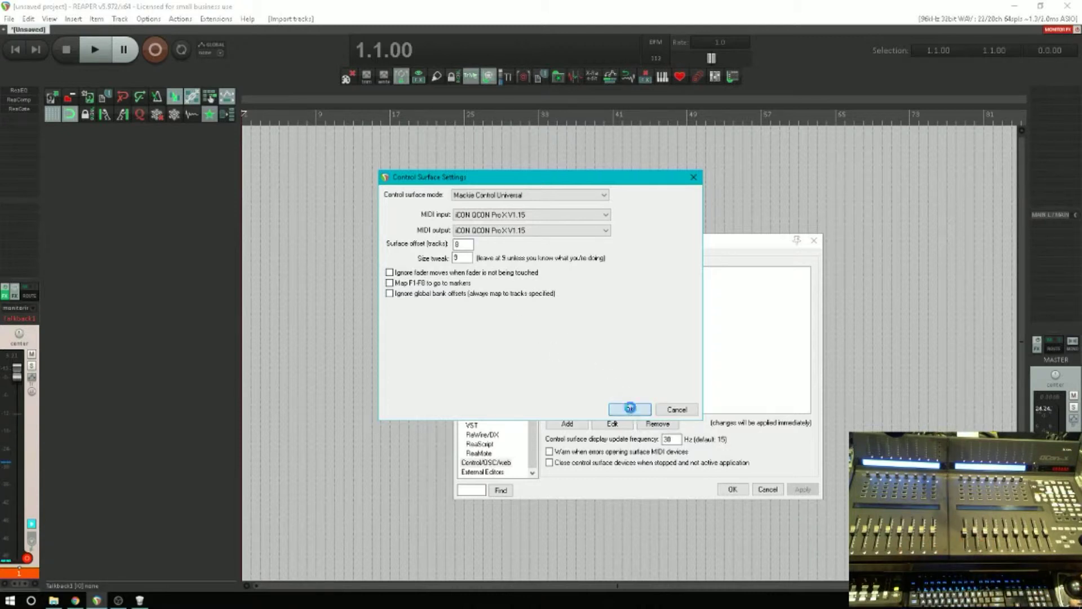
pyautogui.click(628, 409)
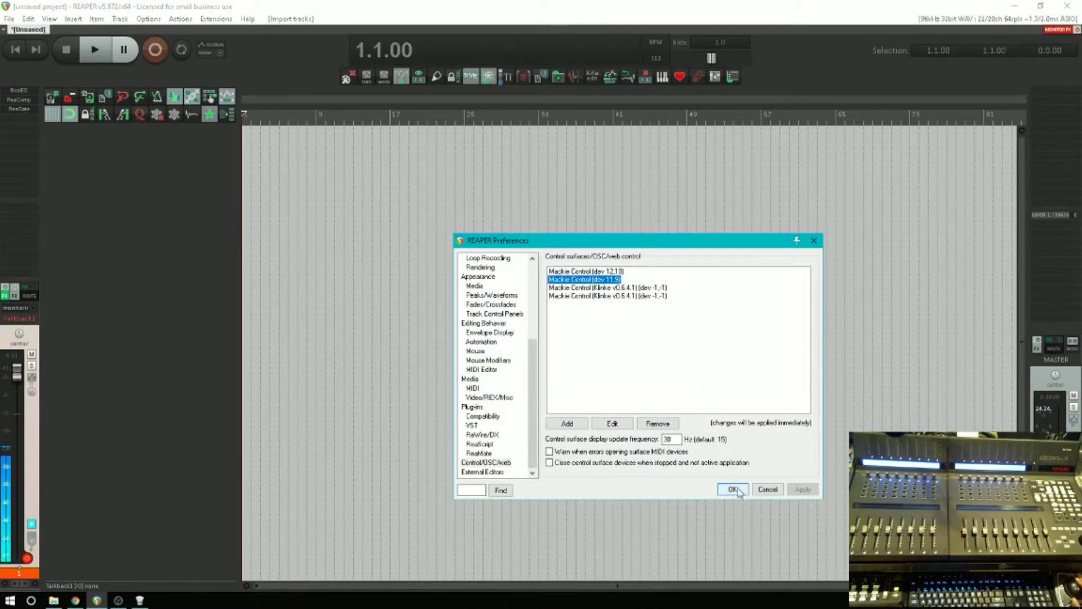
# Close Preferences, recheck the MIDI Devices list, and close the empty project without saving
pyautogui.click(732, 489)
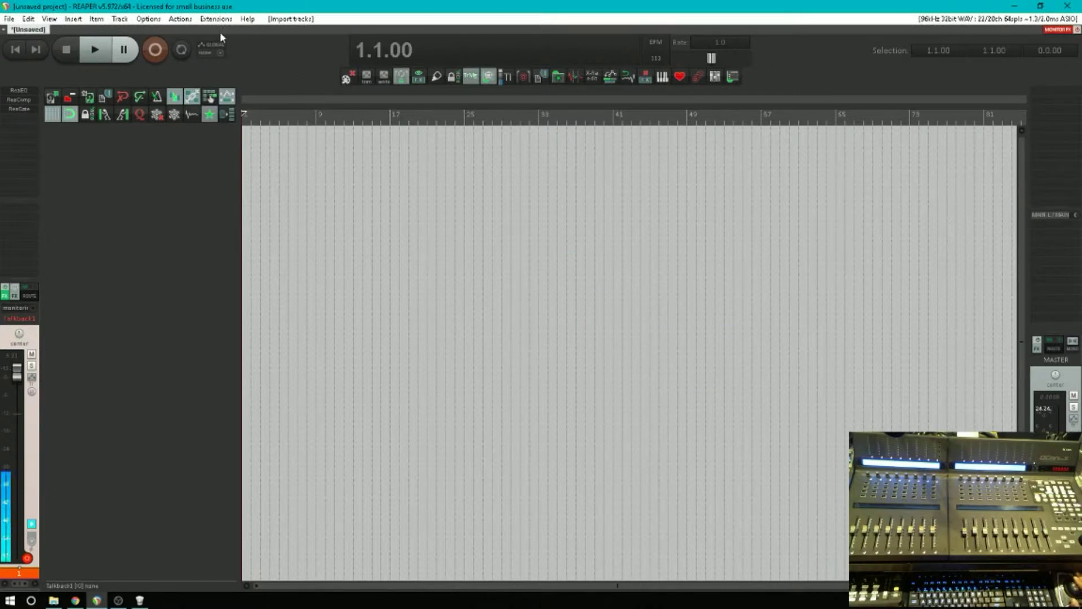
pyautogui.click(148, 19)
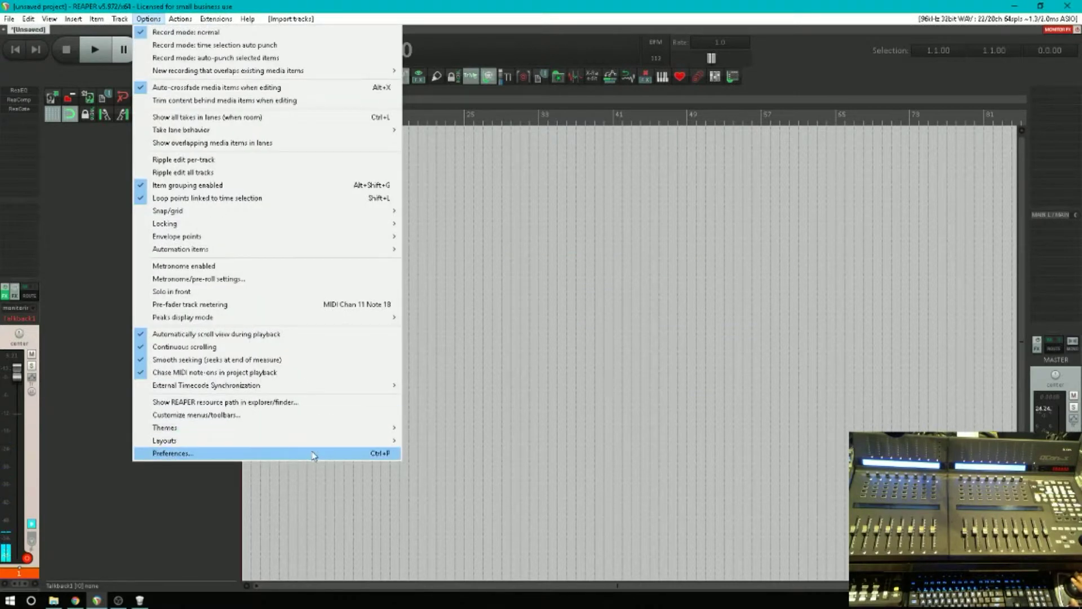
pyautogui.click(172, 453)
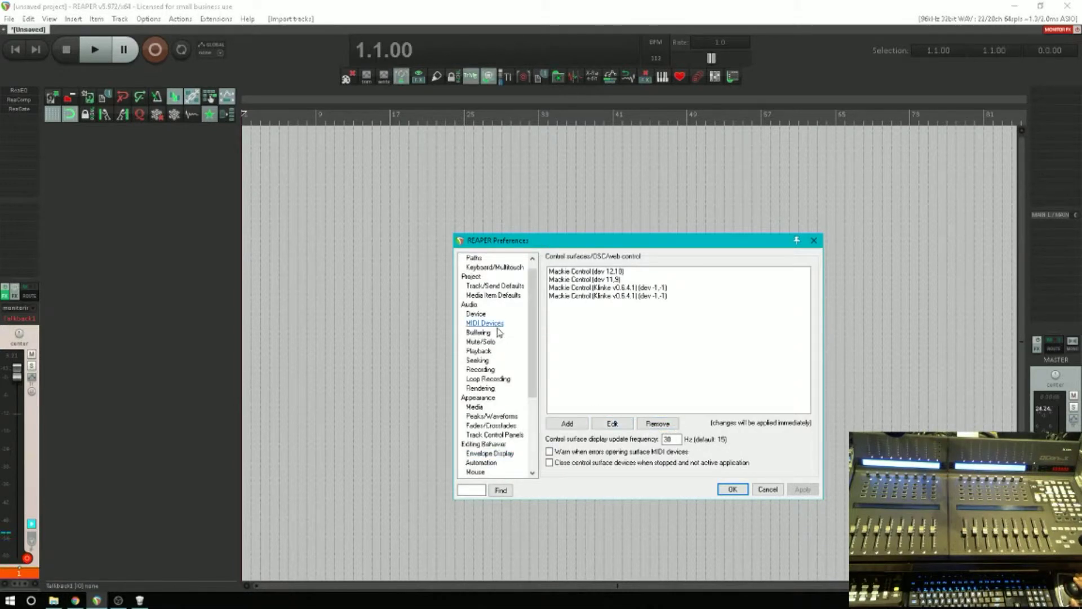
pyautogui.click(484, 323)
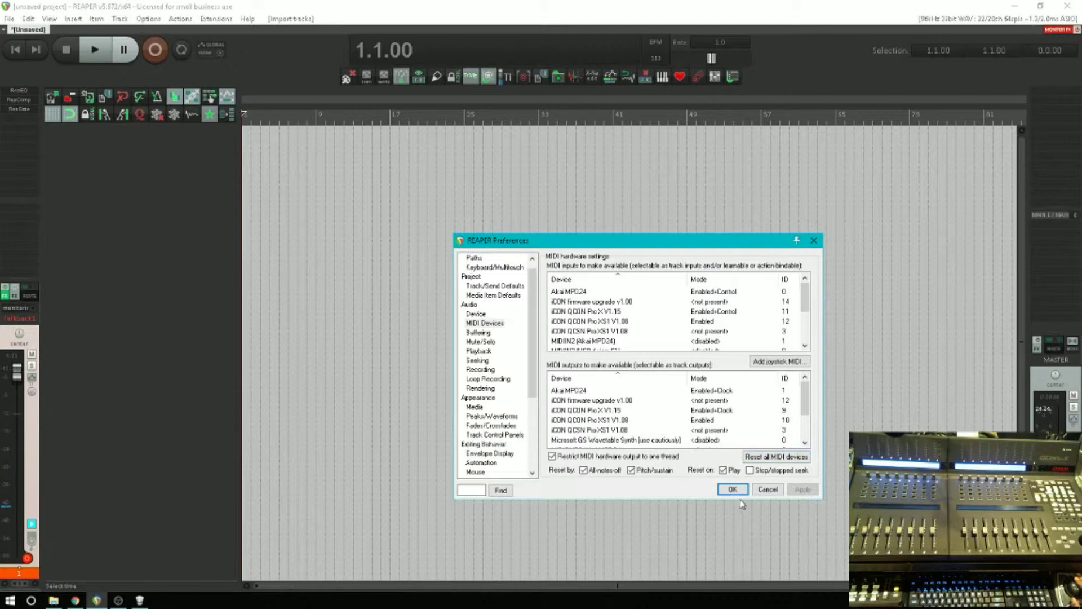
pyautogui.click(732, 489)
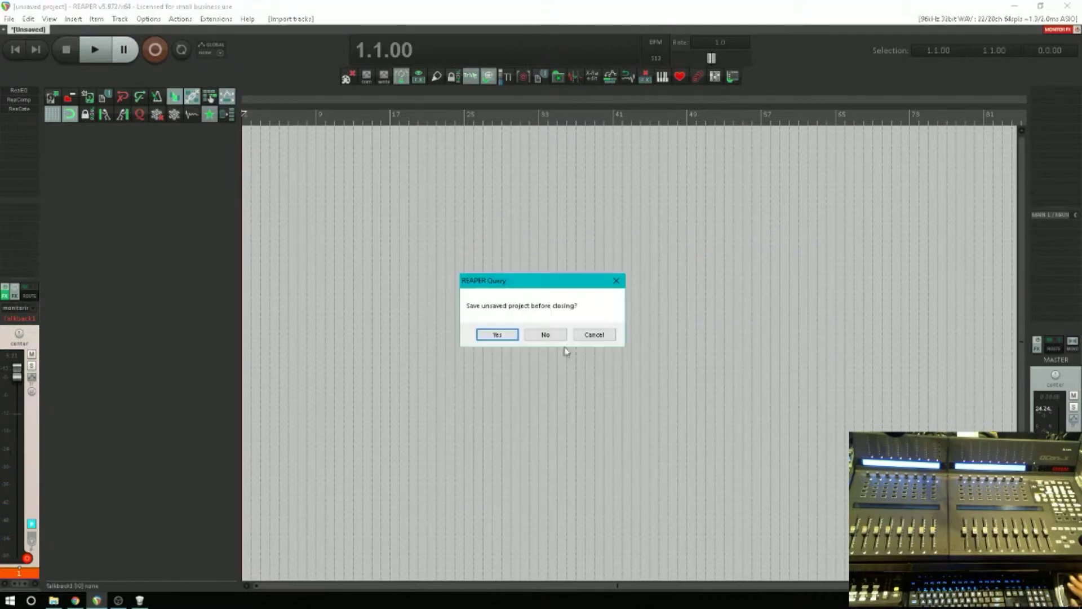
pyautogui.click(544, 334)
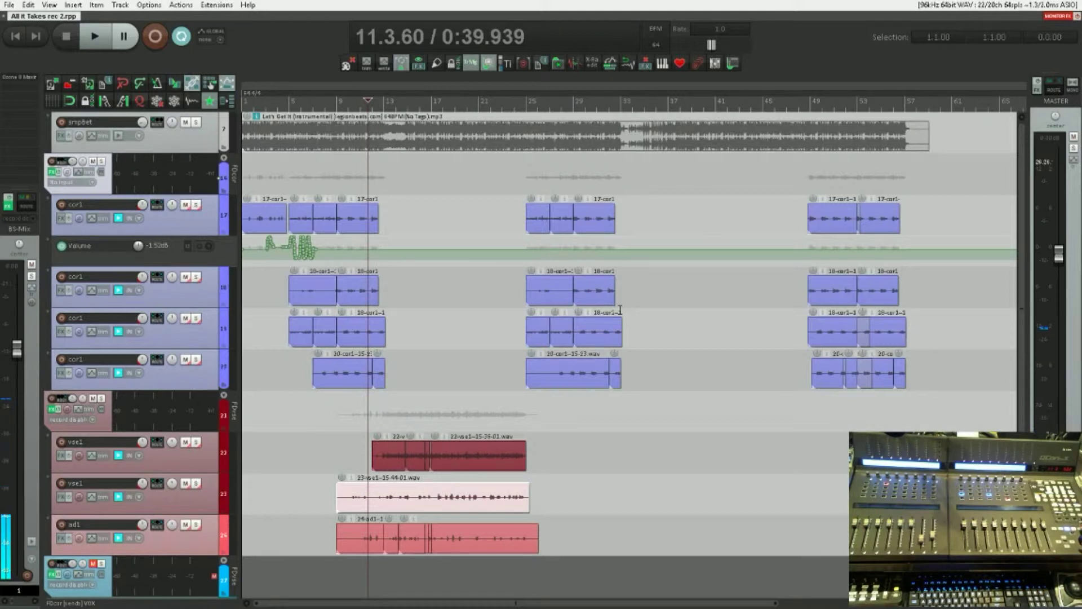
# Play the song, stop, and restart playback to ride volumes from the QCon faders
pyautogui.click(95, 37)
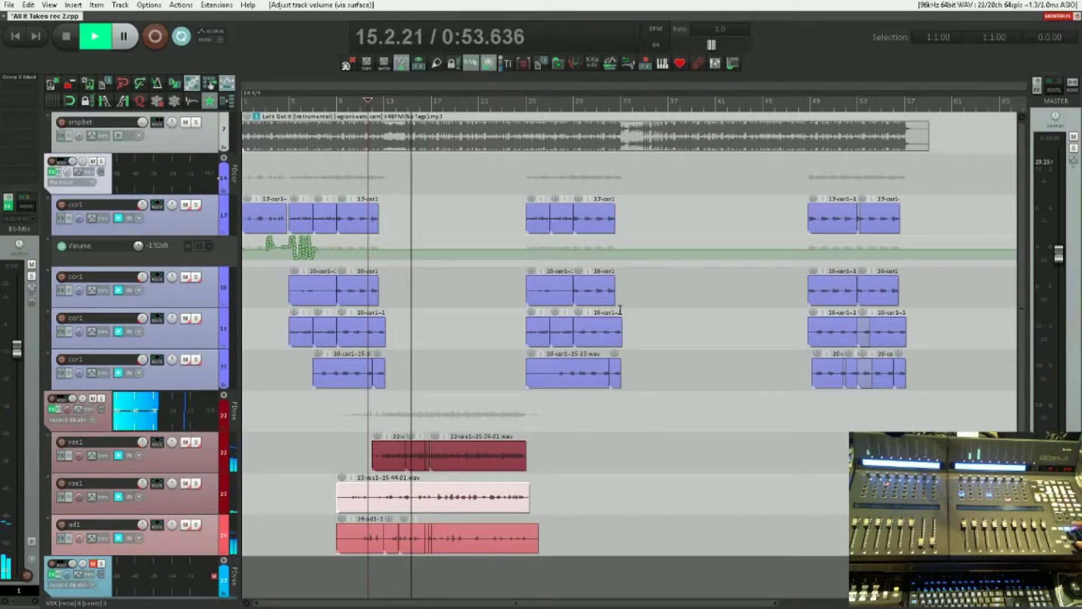
pyautogui.click(64, 37)
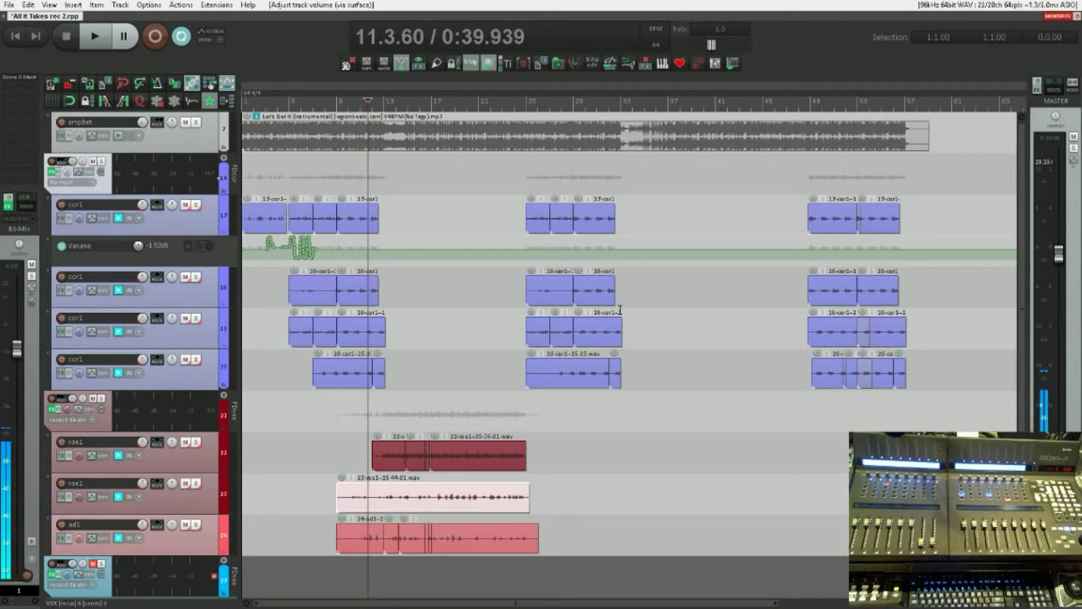
pyautogui.click(94, 37)
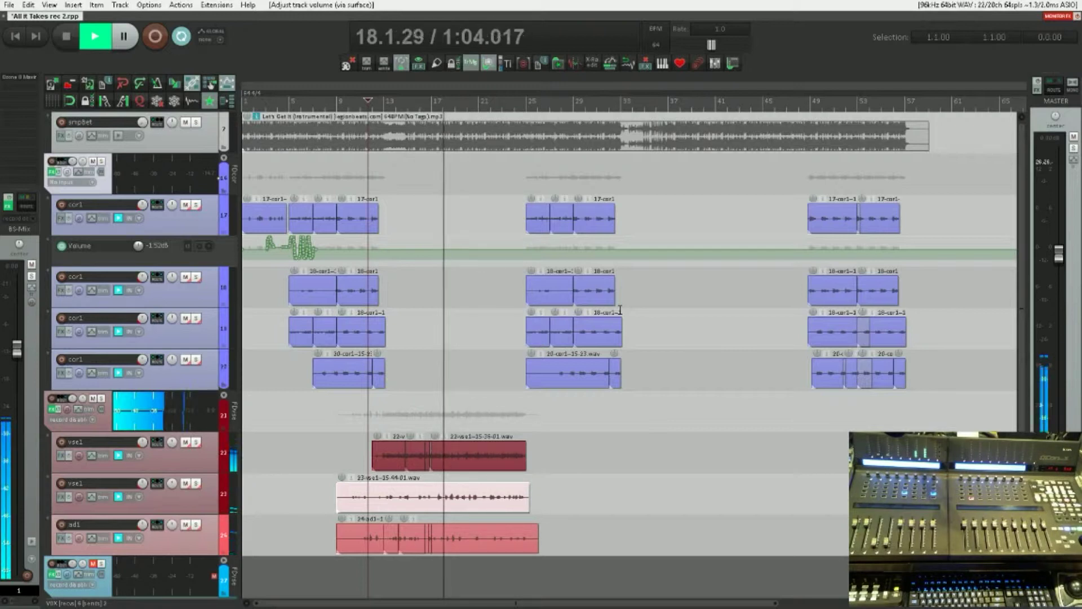
pyautogui.click(65, 37)
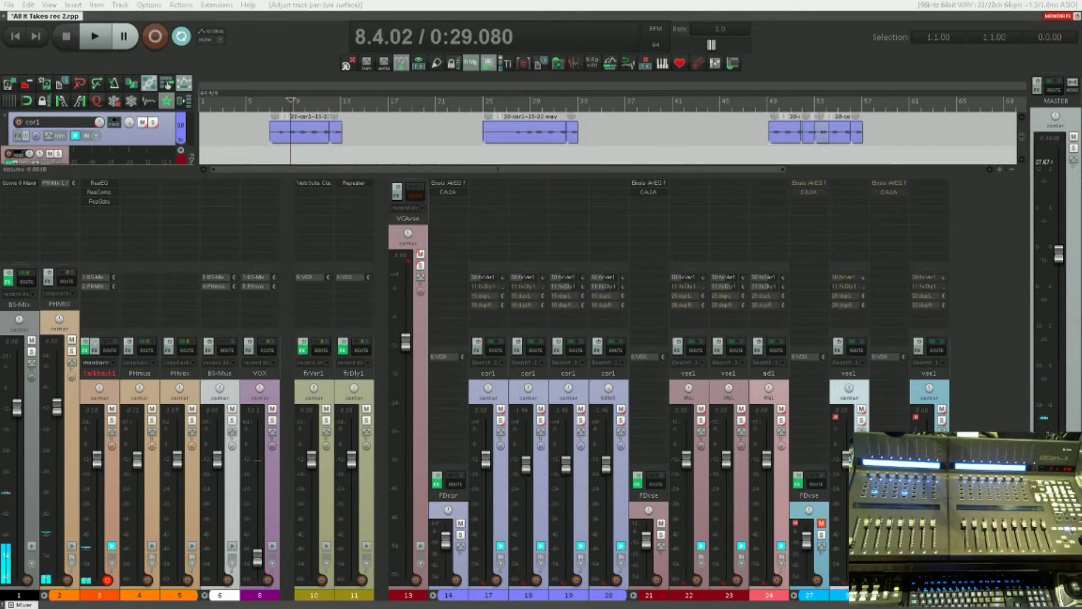
pyautogui.click(95, 36)
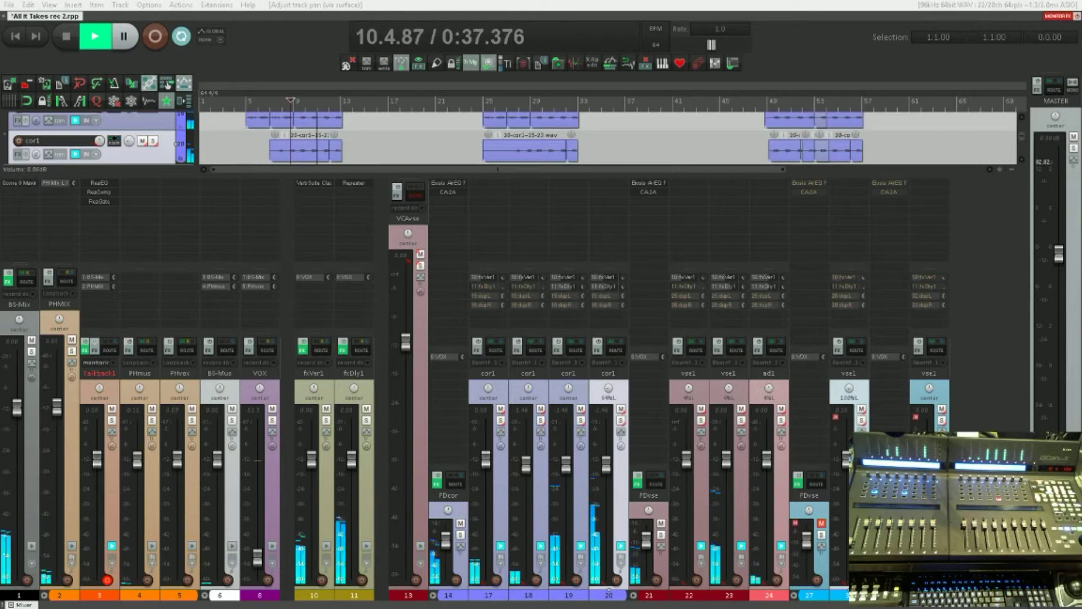
# Stop the mix playback so the cursor returns to bar 8
pyautogui.click(94, 36)
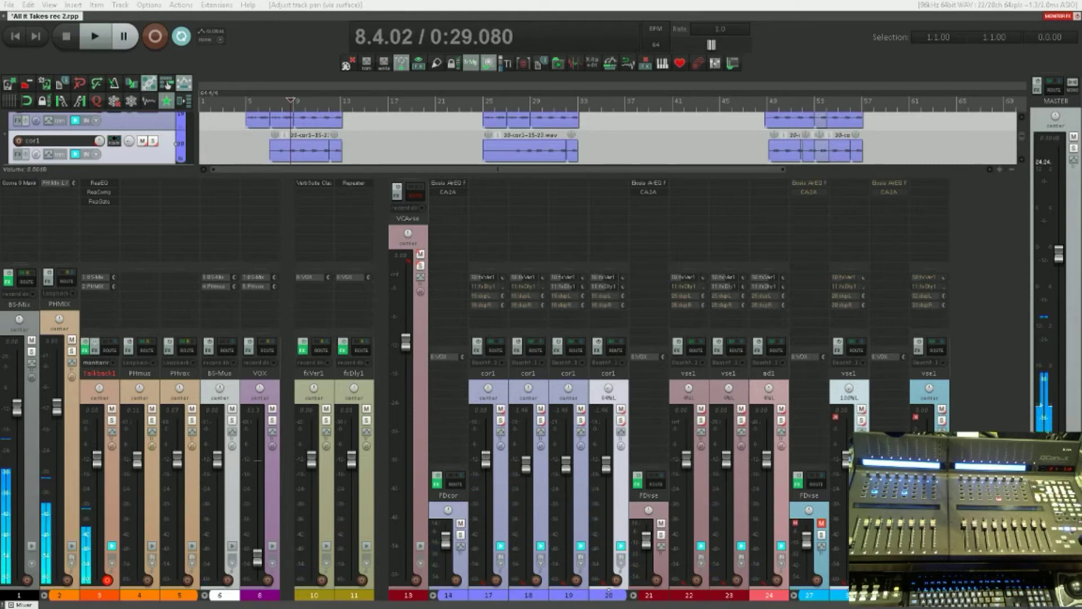